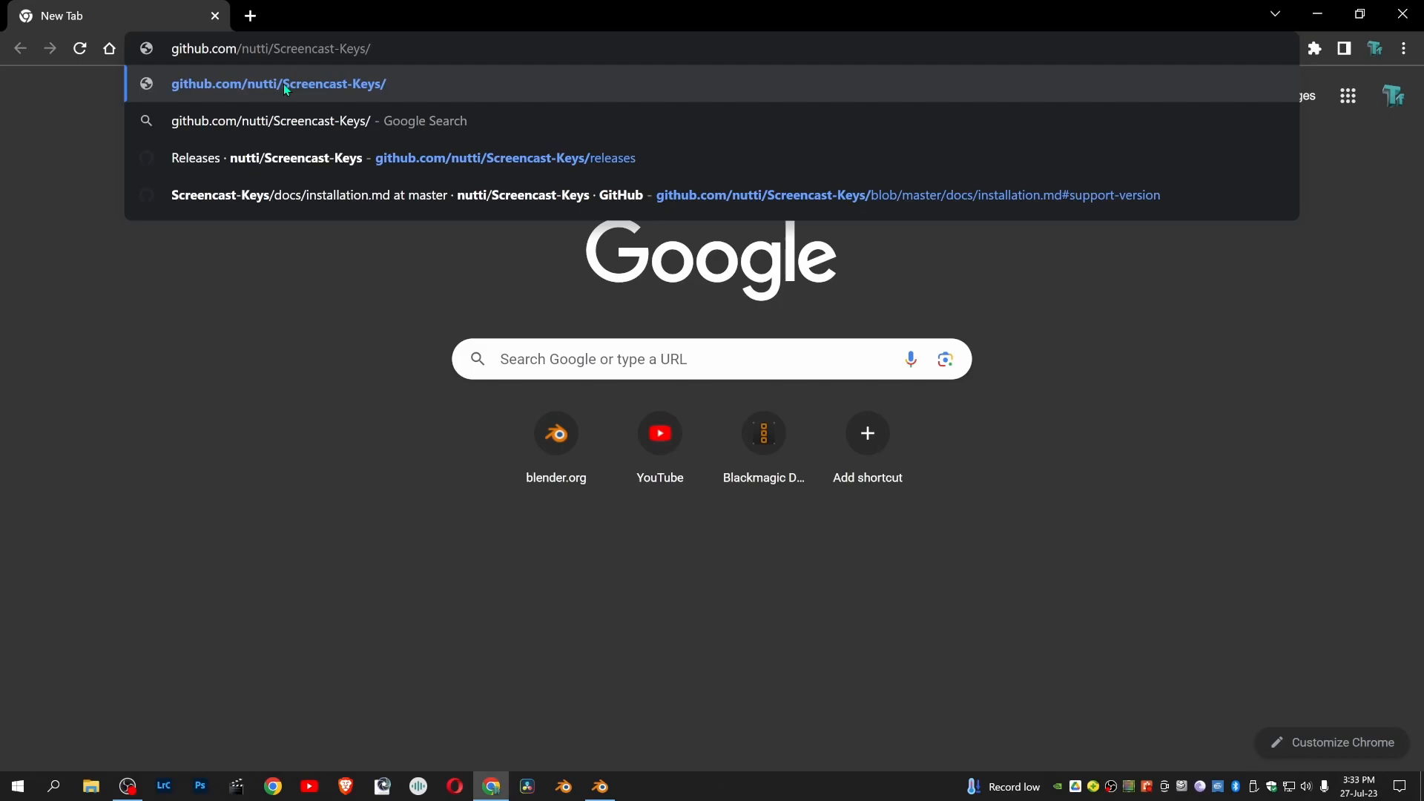
Navigate to github.com/nutti/Screencast-Keys and review the README's Download / Installation section
click(278, 83)
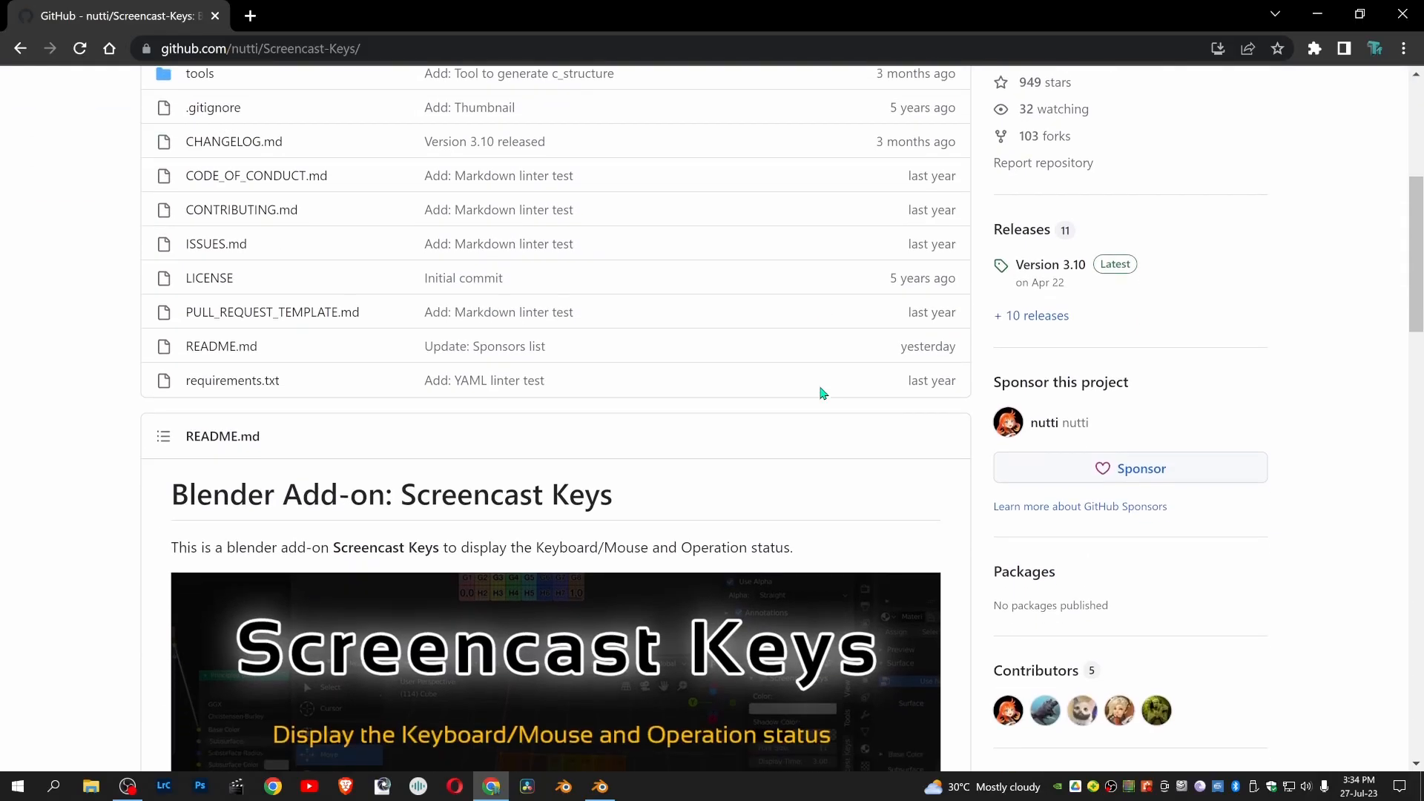
scroll(down, 3)
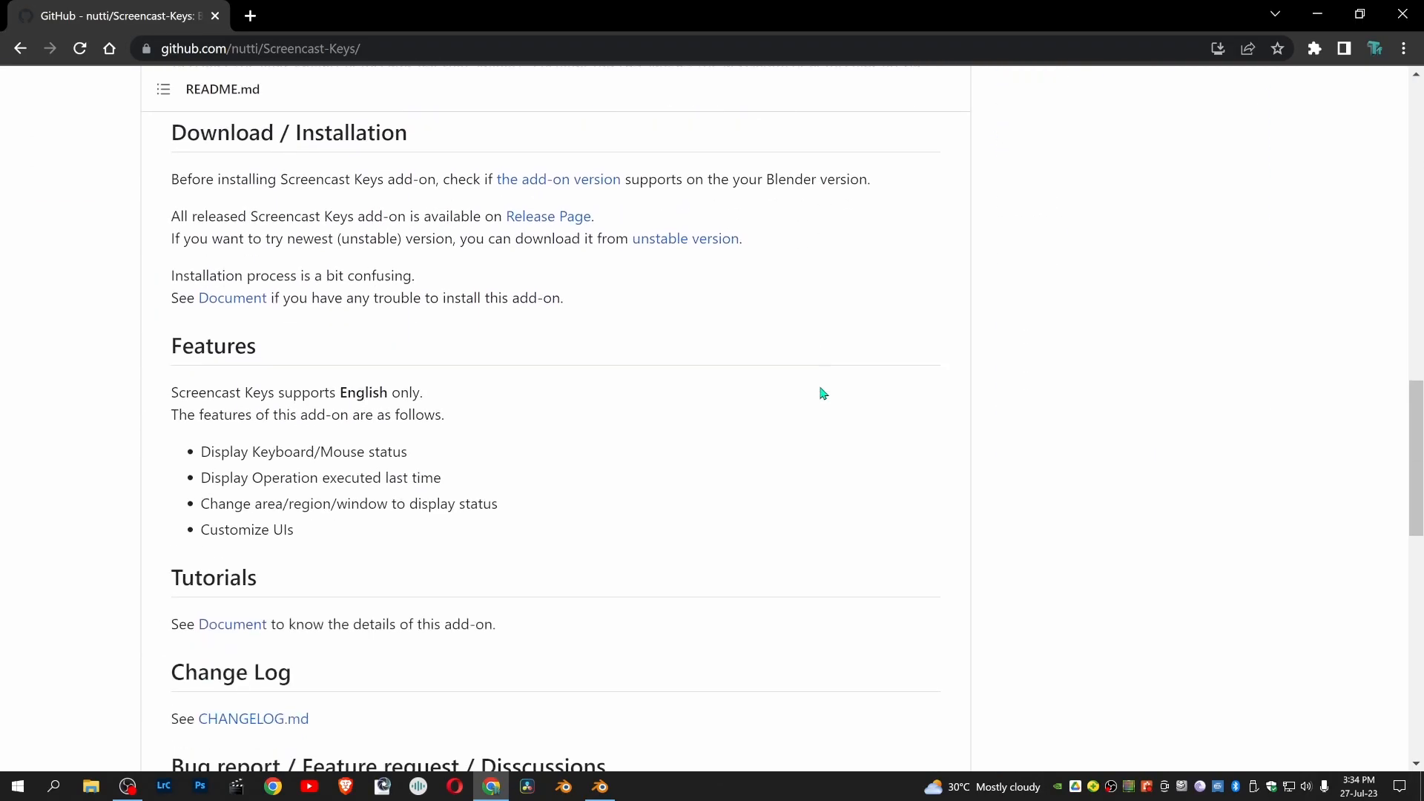
scroll(down, 3)
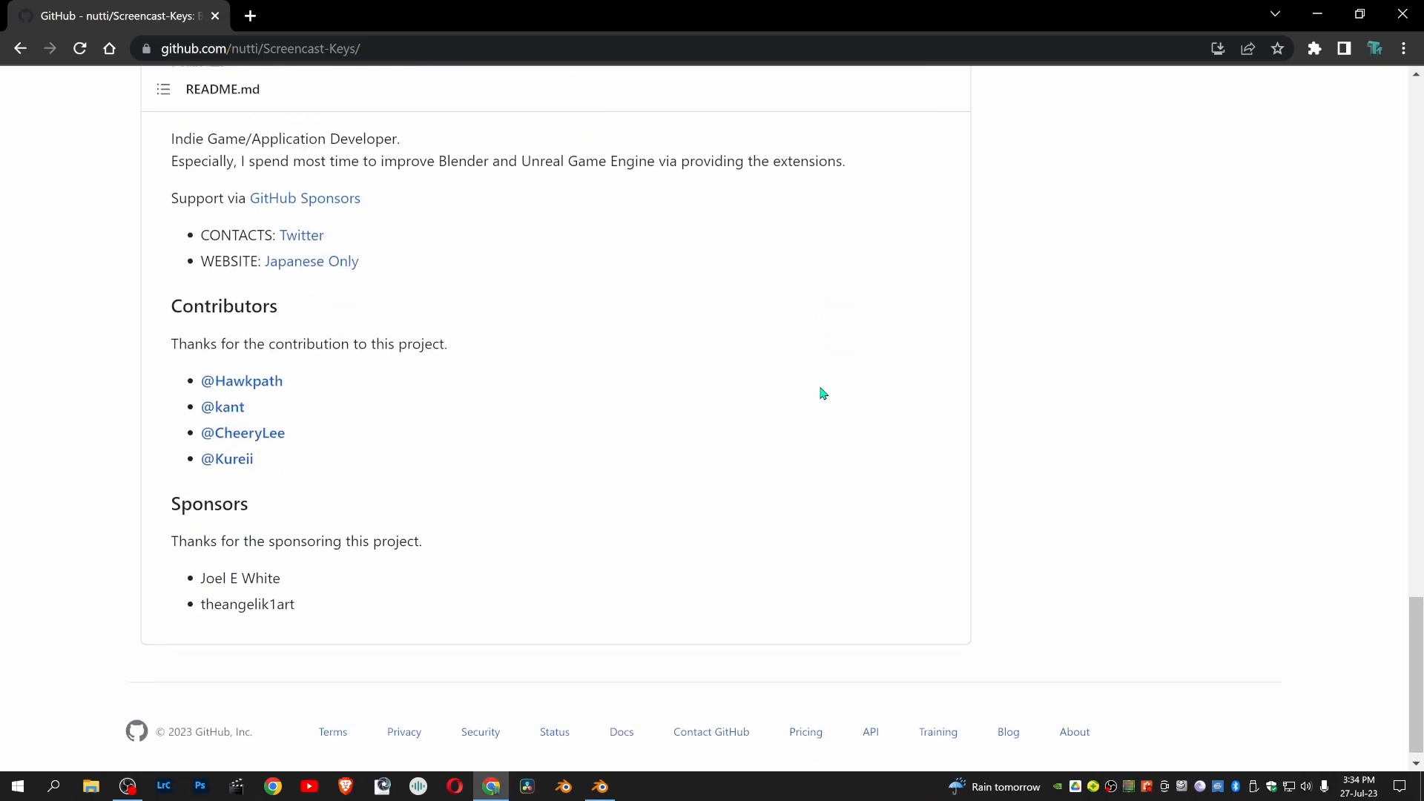
scroll(up, 3)
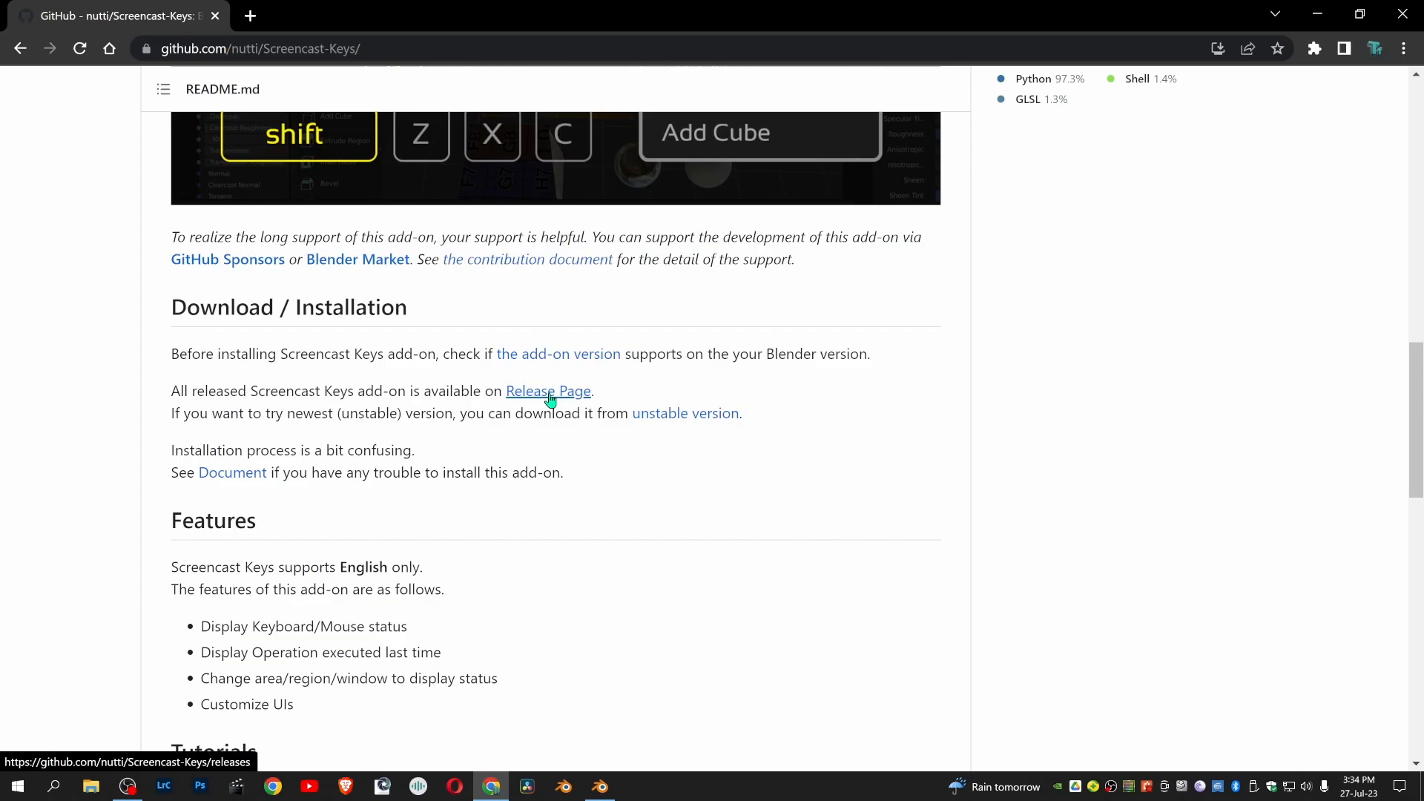
Follow the Release Page link to the Version 3.10 release and its Assets list
click(547, 391)
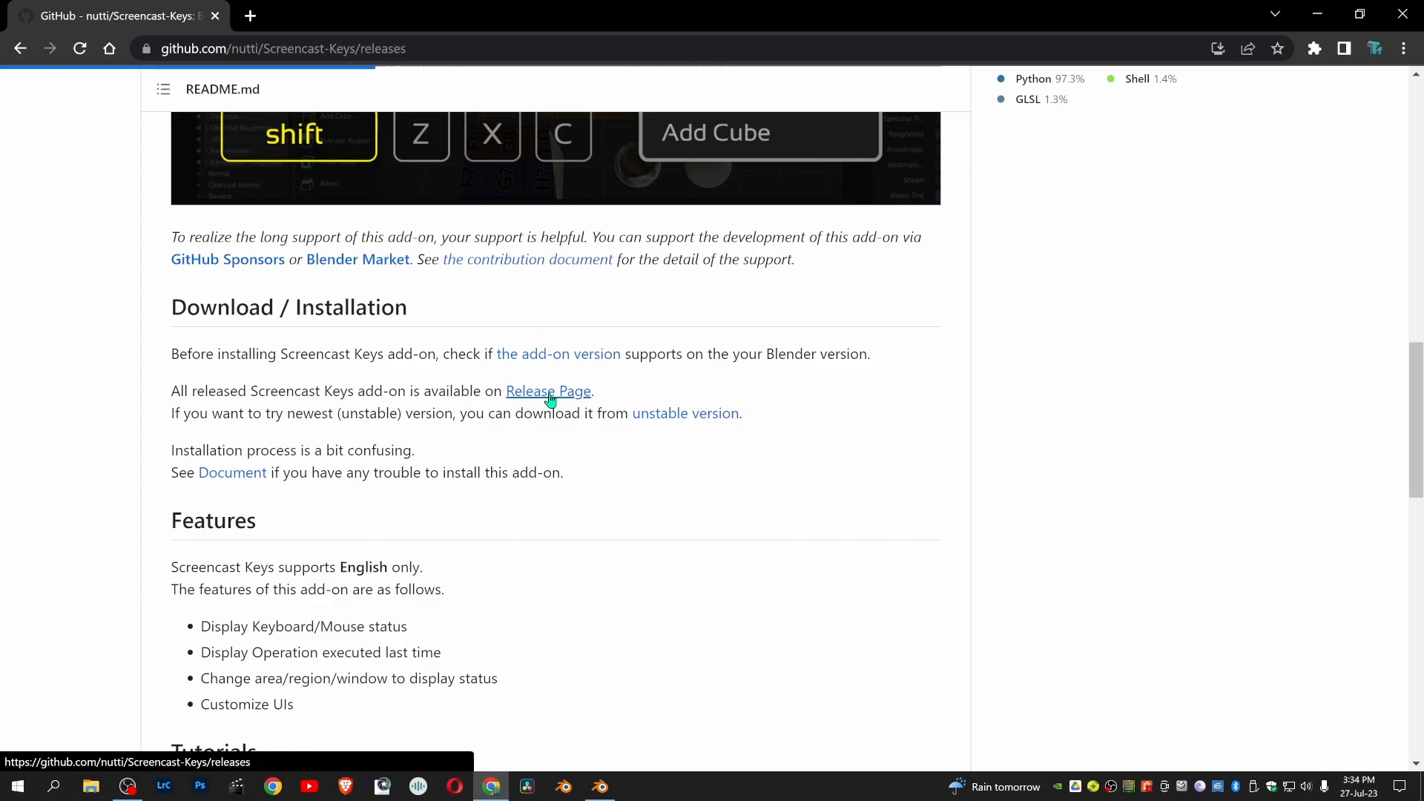
click(548, 390)
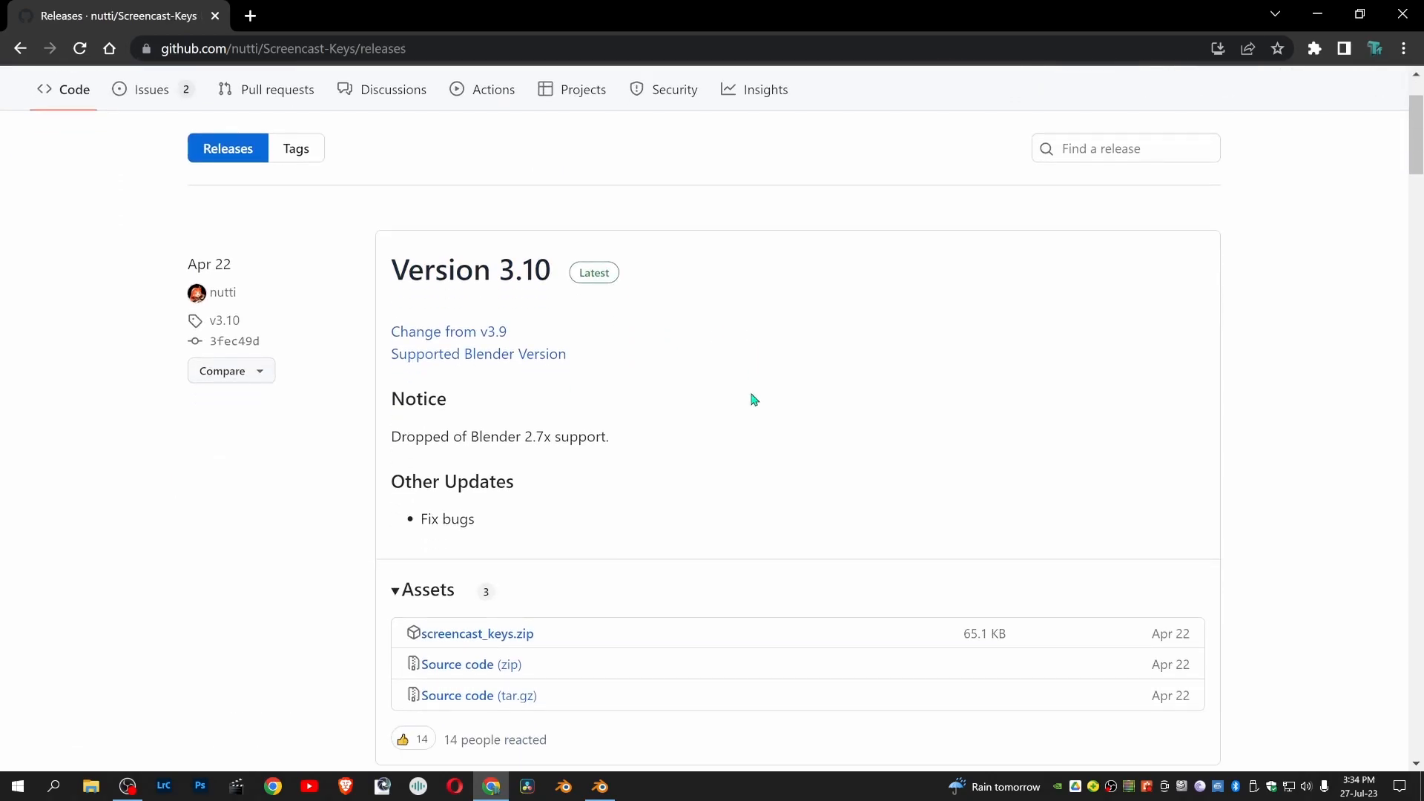
scroll(down, 3)
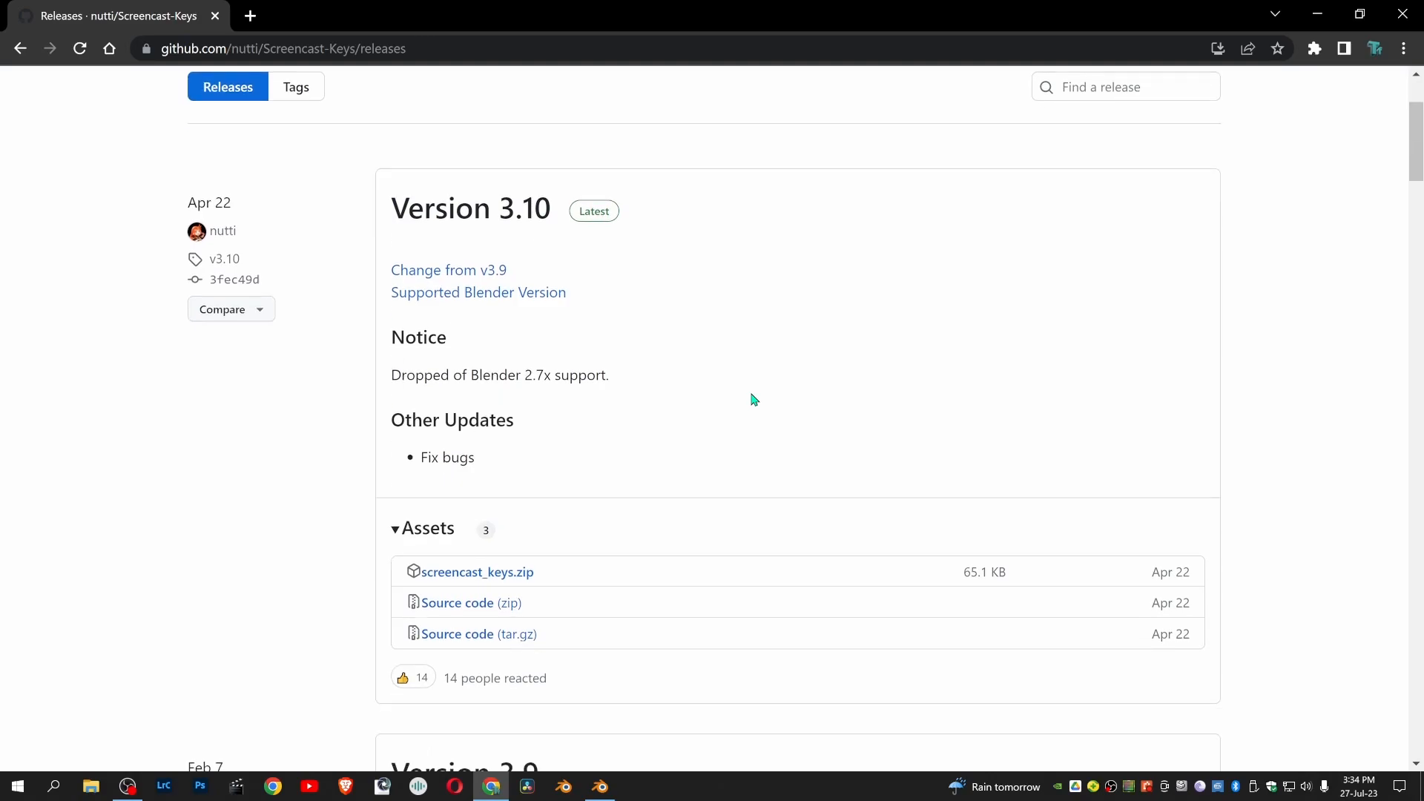
mouse_move(751, 407)
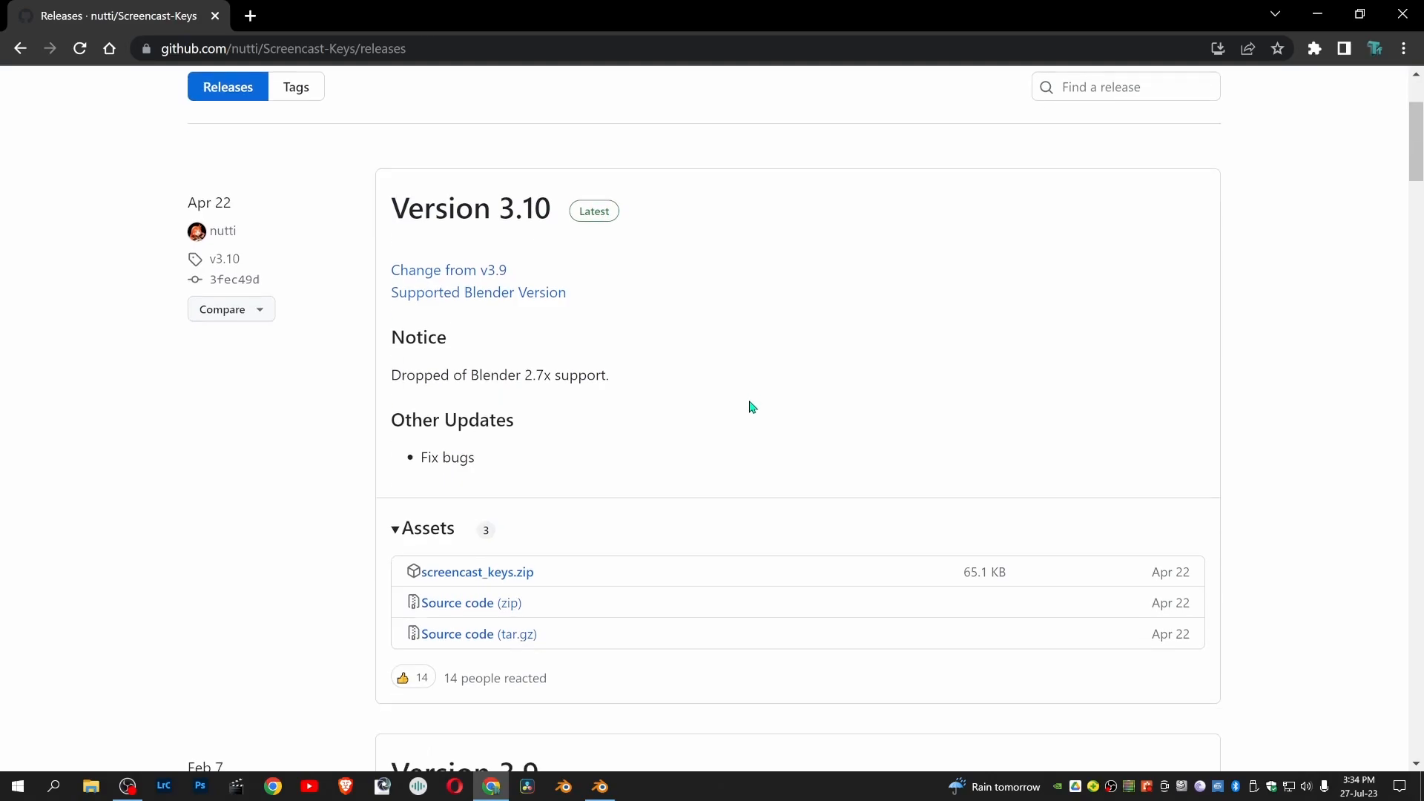
mouse_move(657, 427)
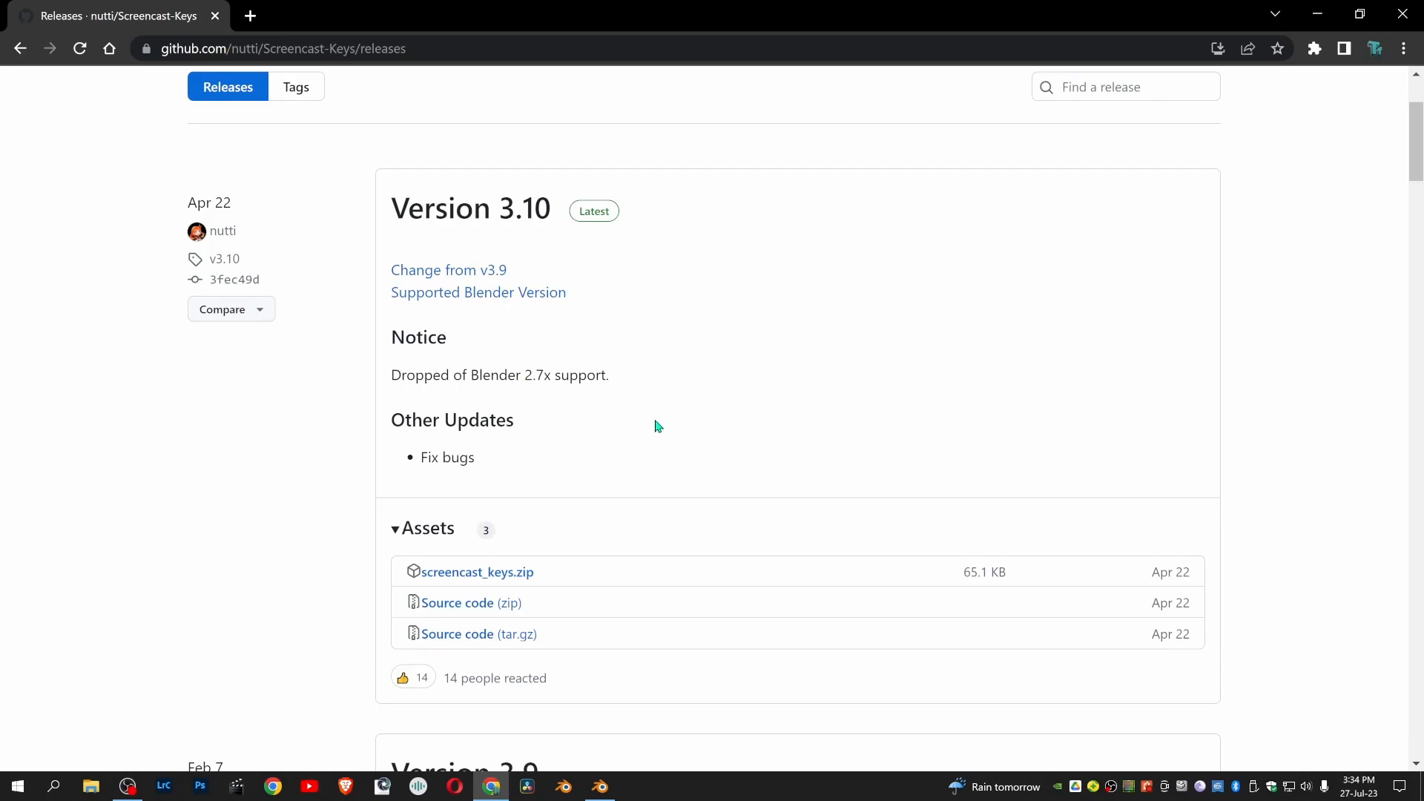
mouse_move(495, 240)
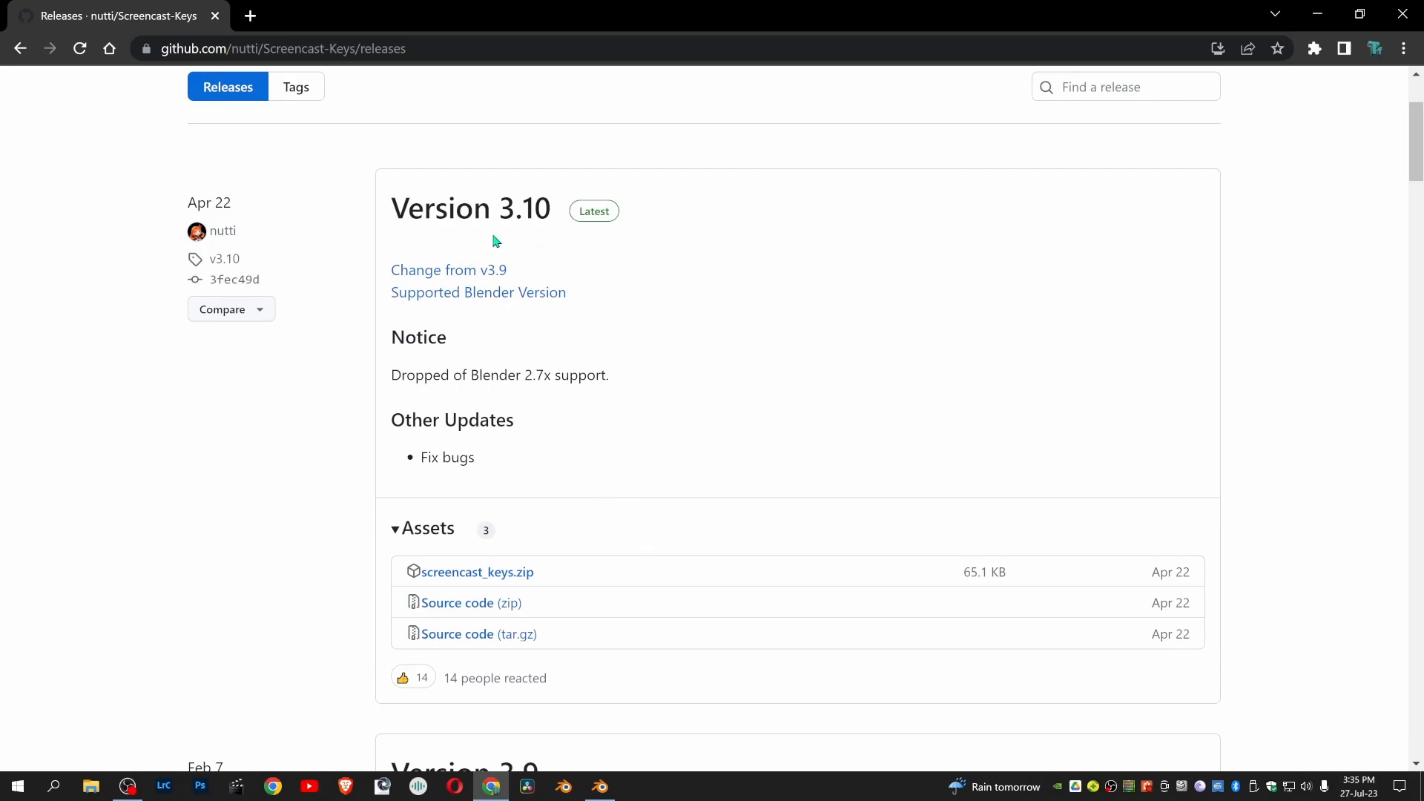
mouse_move(595, 531)
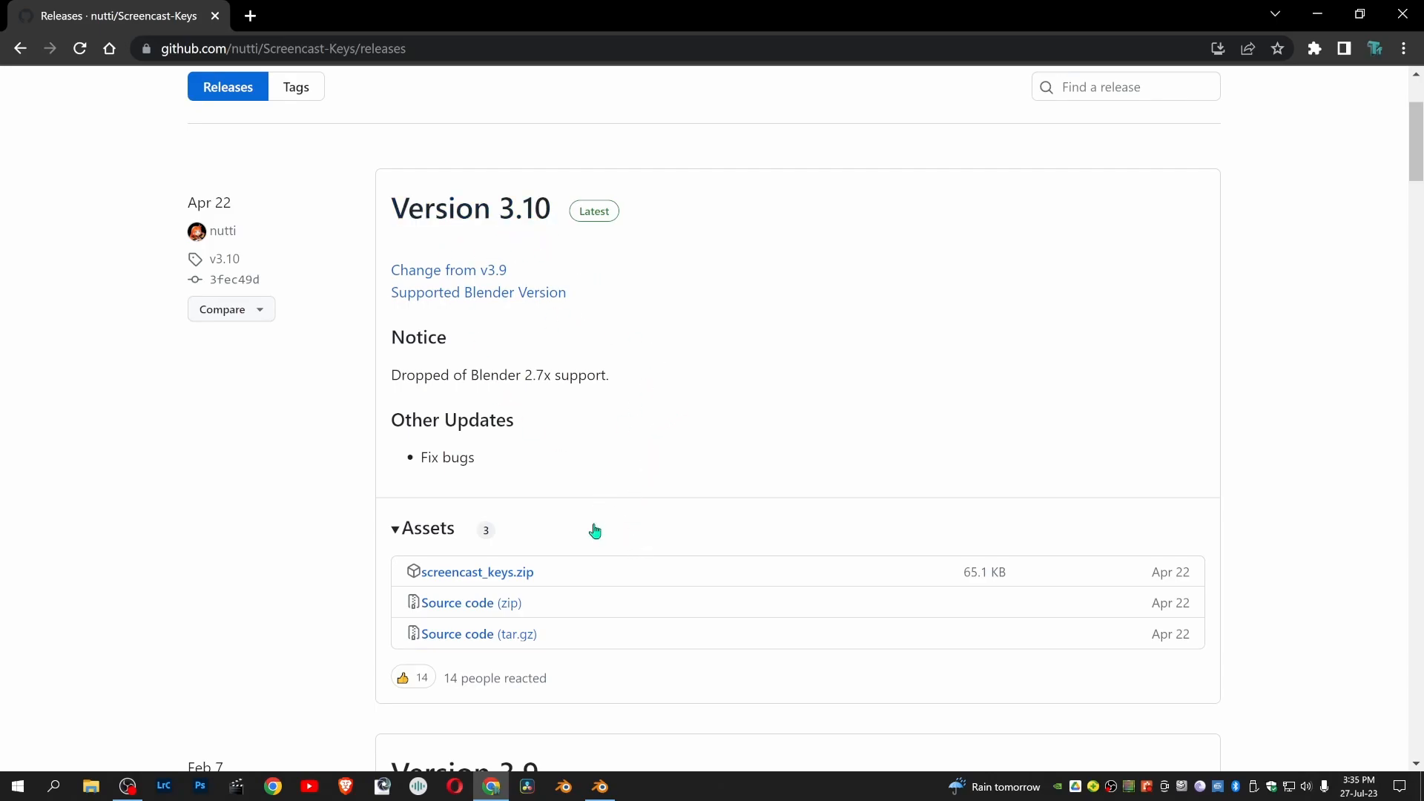
mouse_move(479, 571)
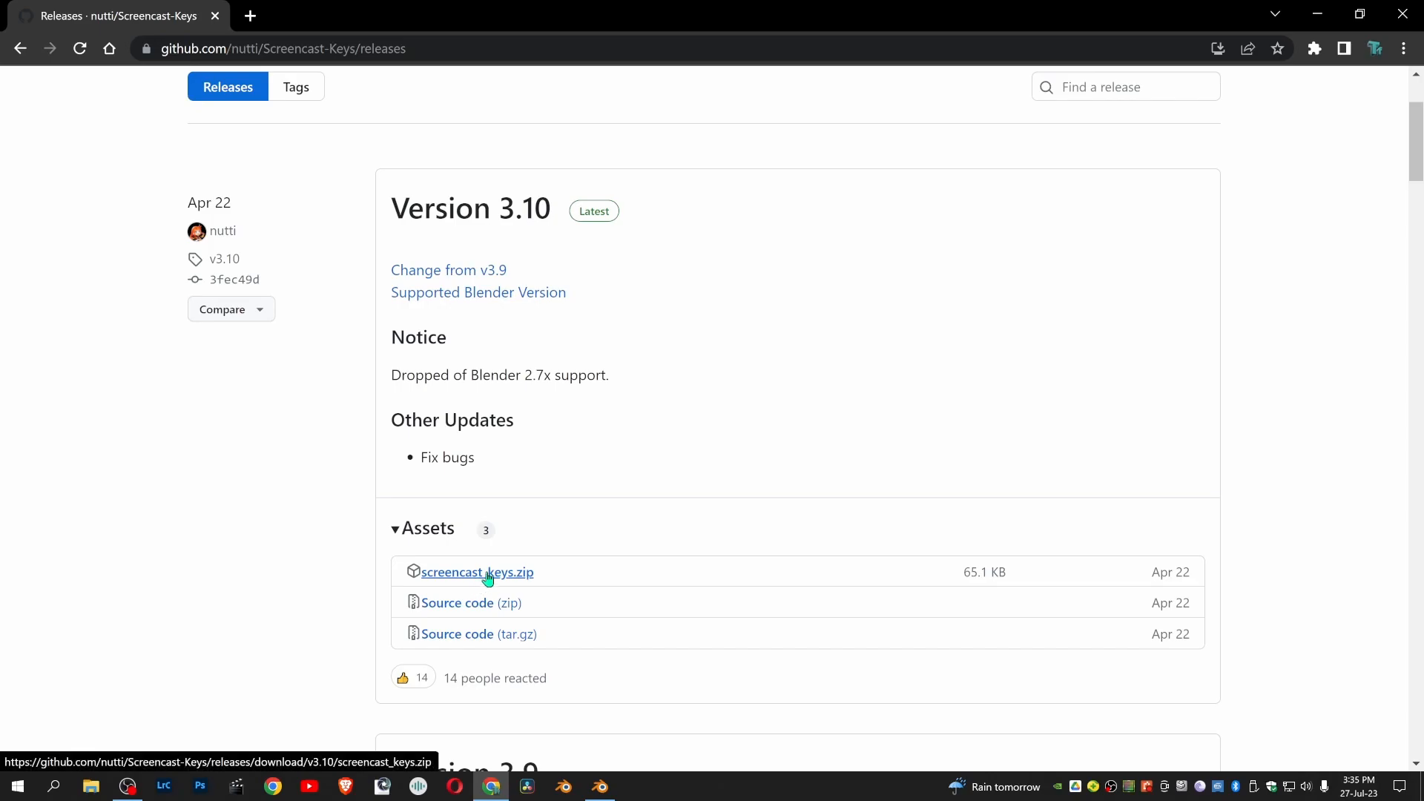
mouse_move(522, 591)
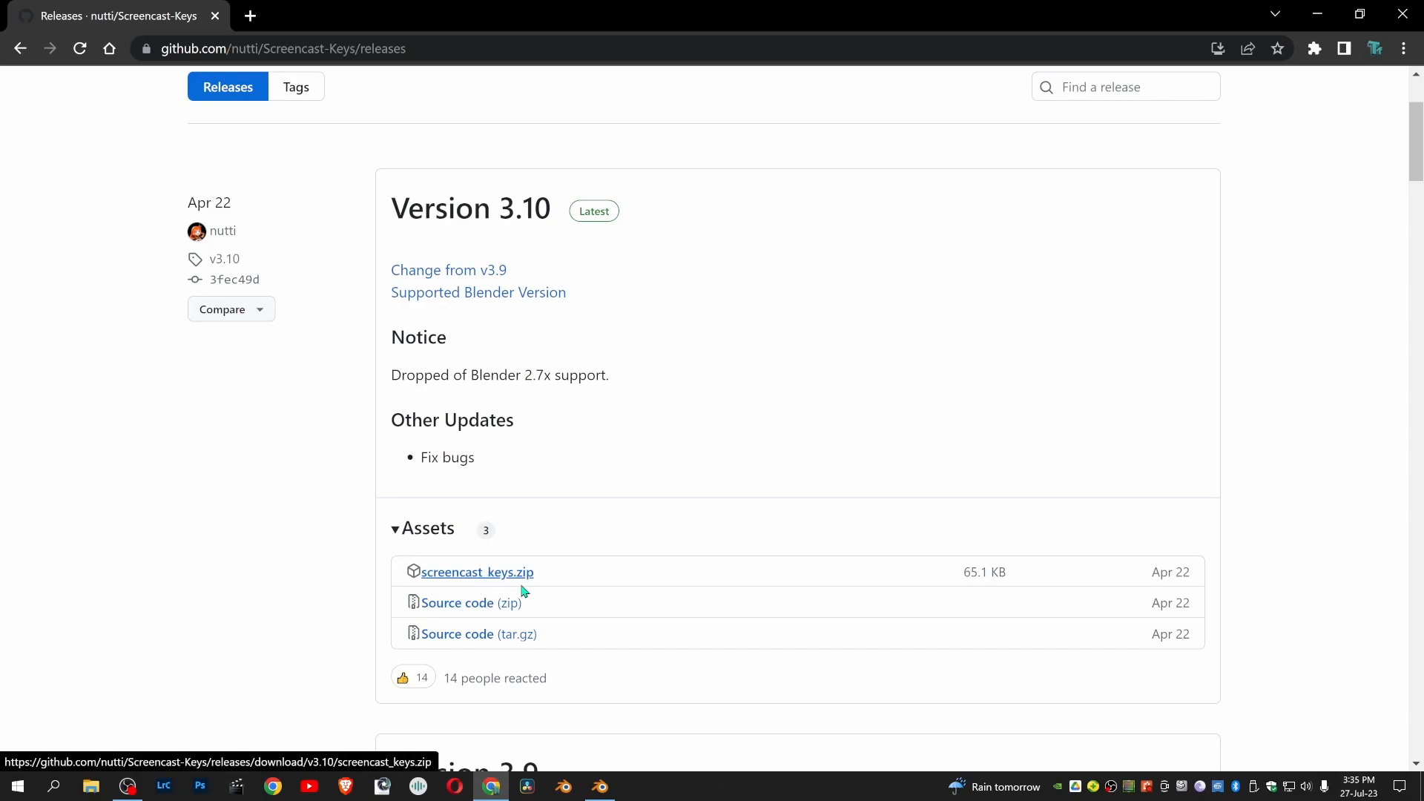
Download screencast_keys.zip from the Version 3.10 assets and save it to the Desktop
click(478, 570)
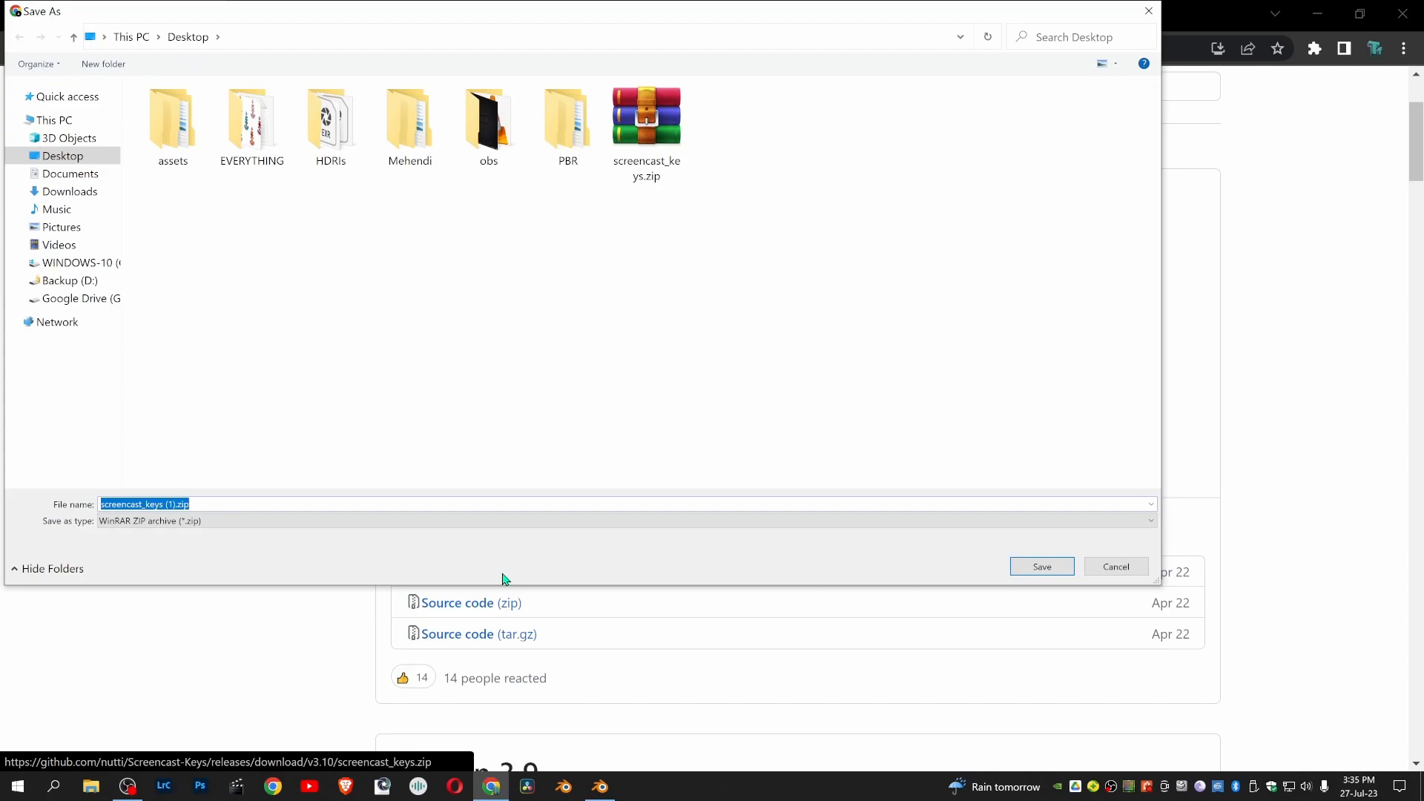
mouse_move(743, 570)
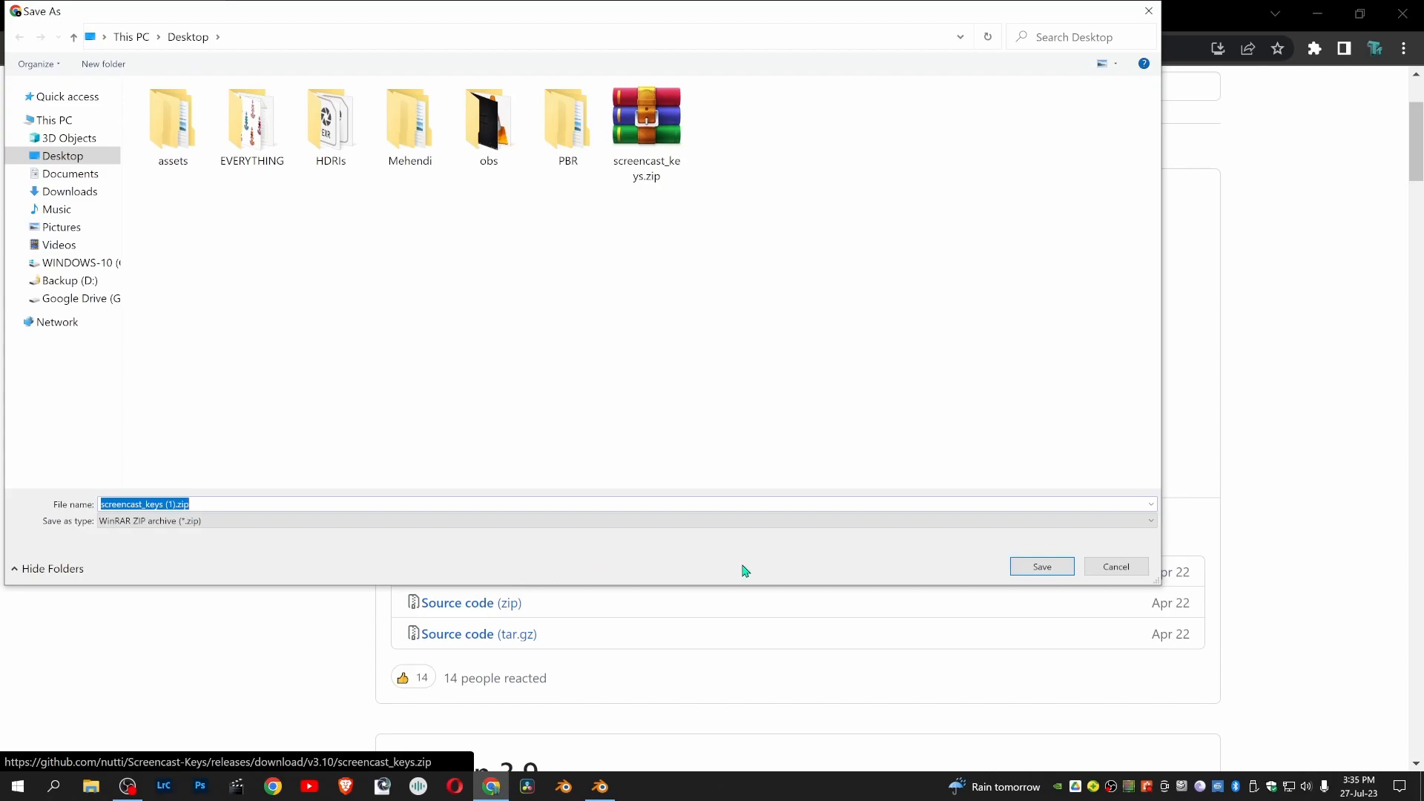
mouse_move(893, 559)
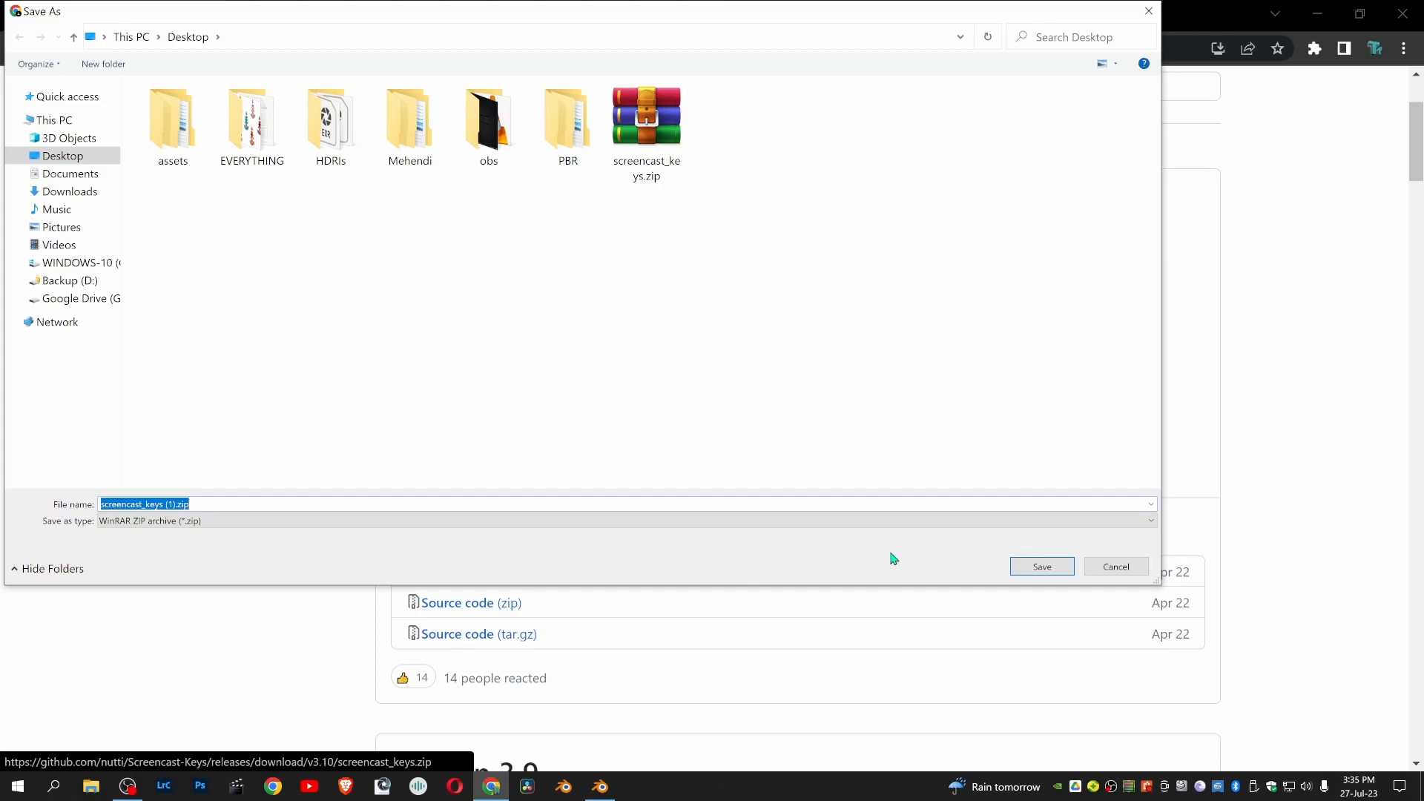
click(1041, 565)
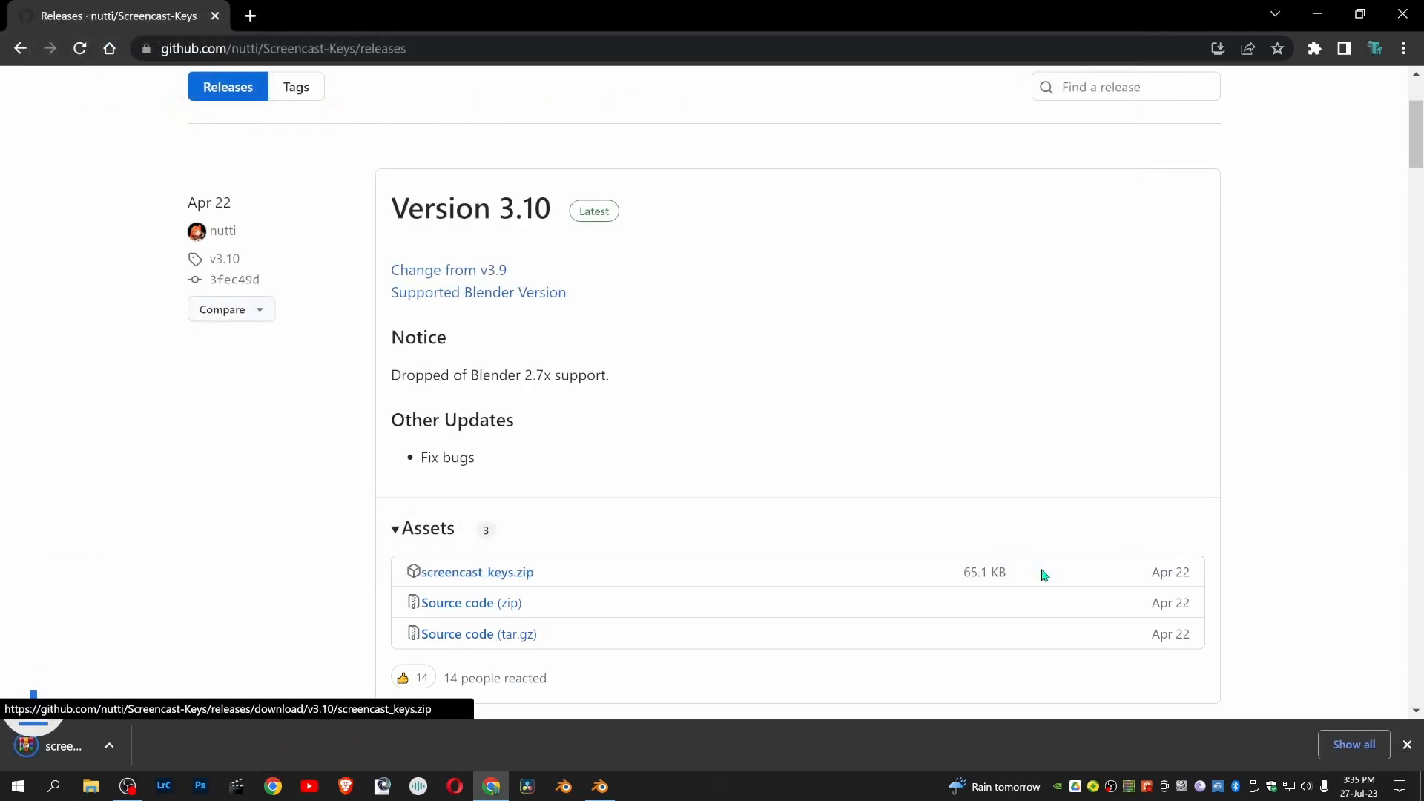
click(476, 571)
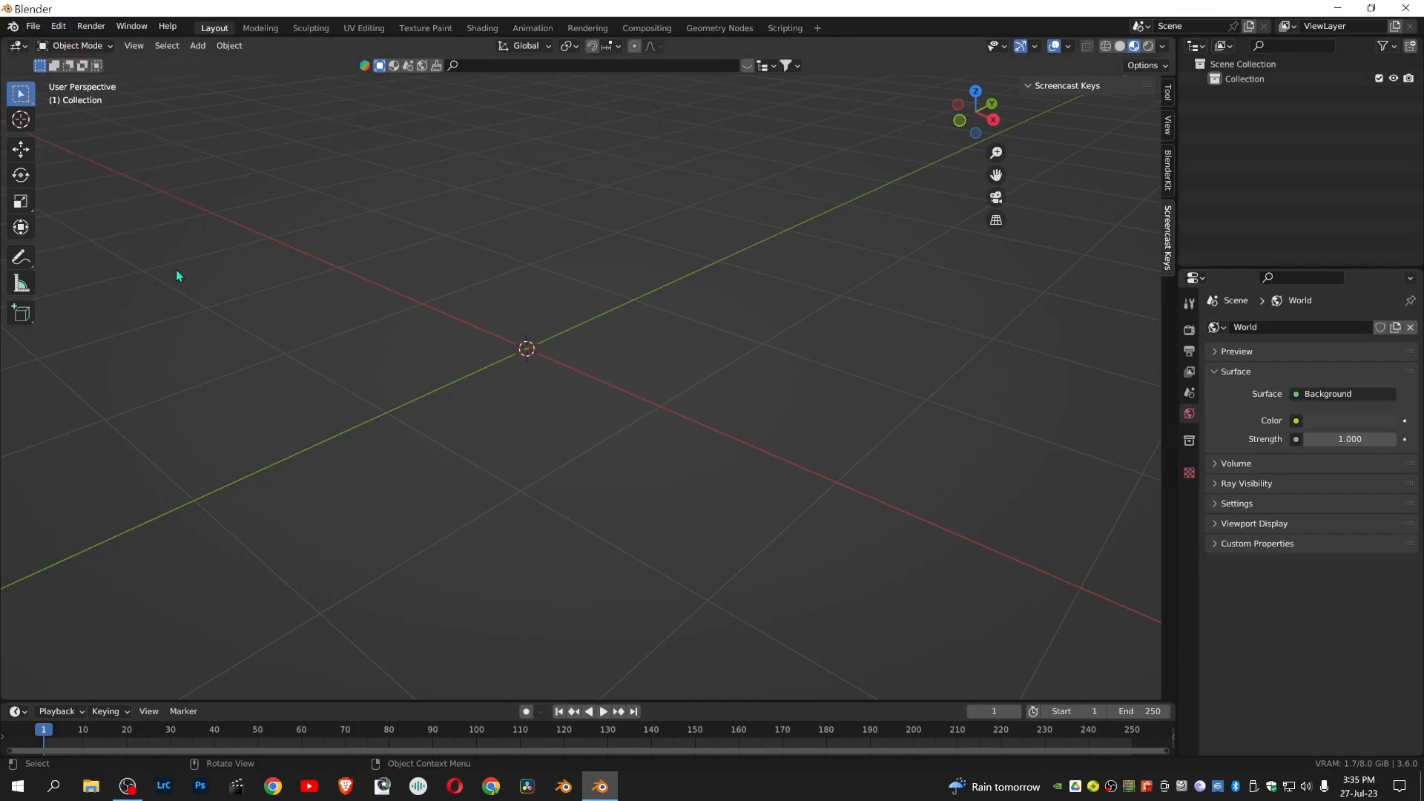
Bring up Blender's Preferences window on the Add-ons section via Edit > Preferences
click(58, 25)
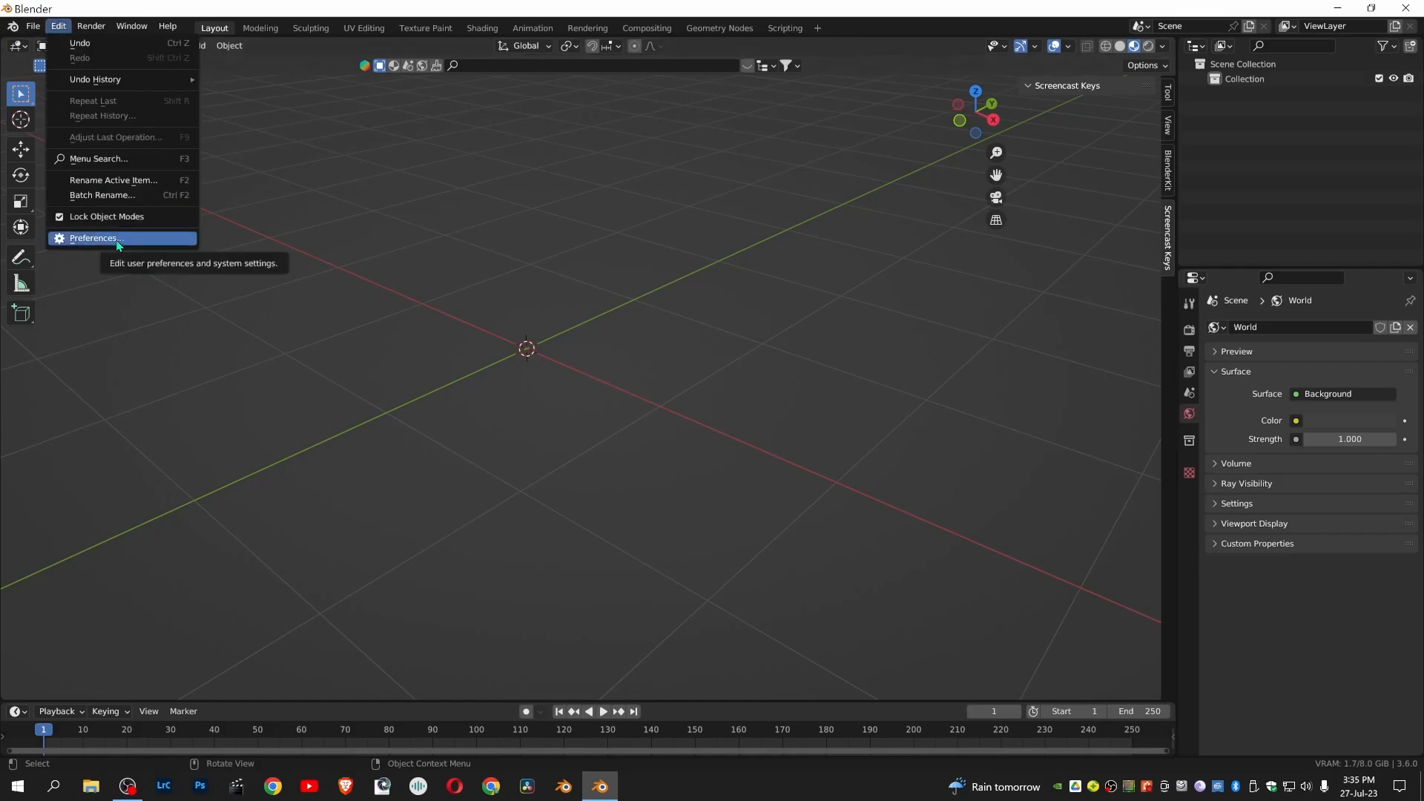
click(93, 237)
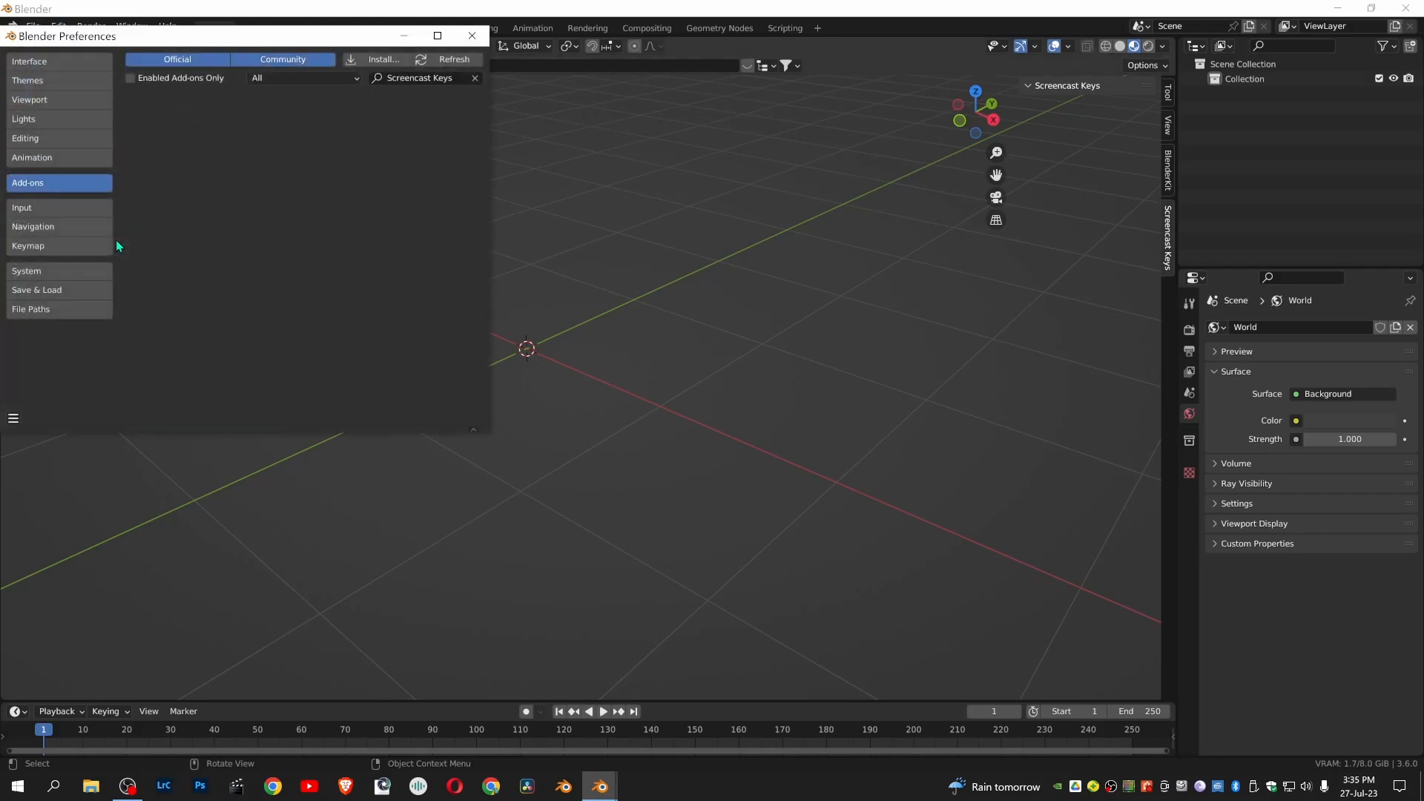
mouse_move(58, 188)
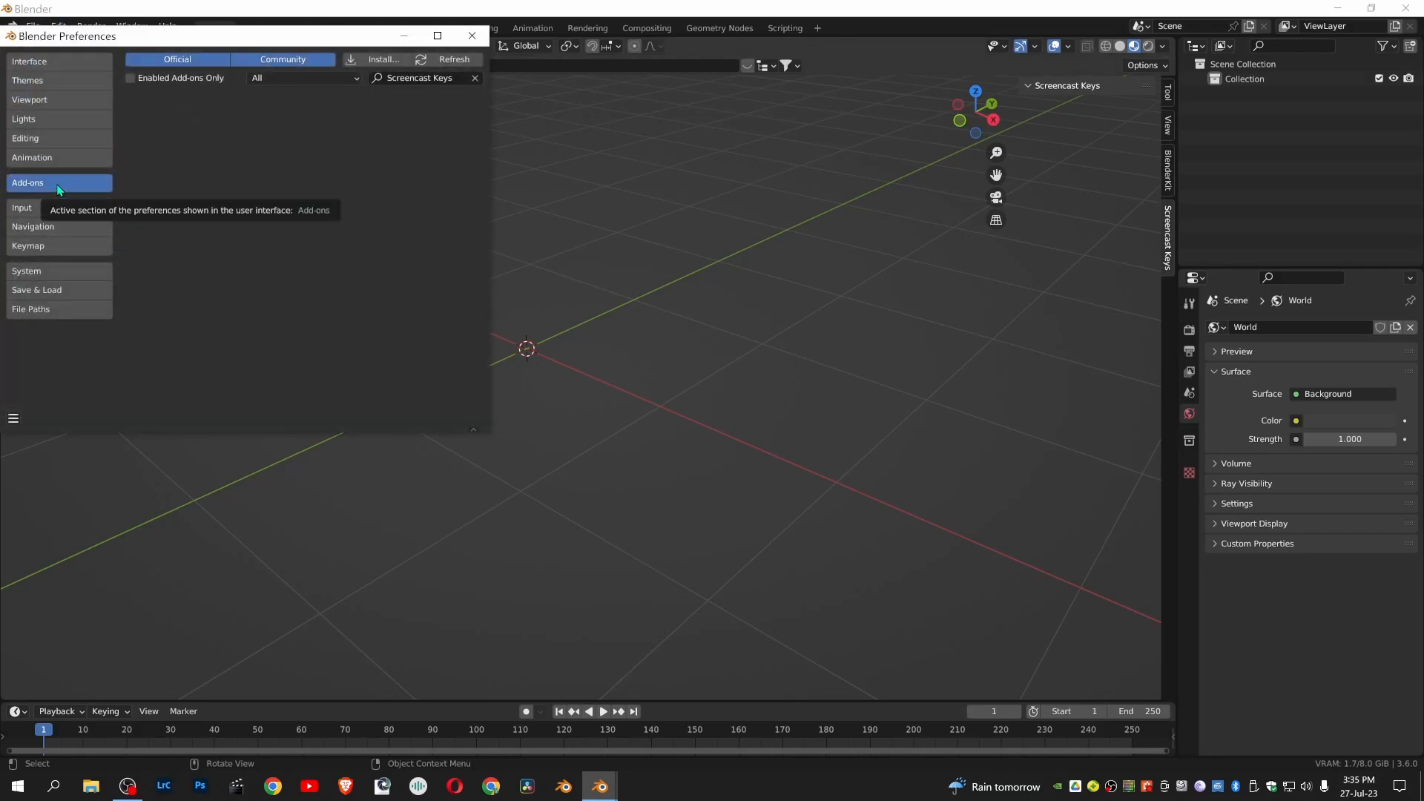
mouse_move(245, 178)
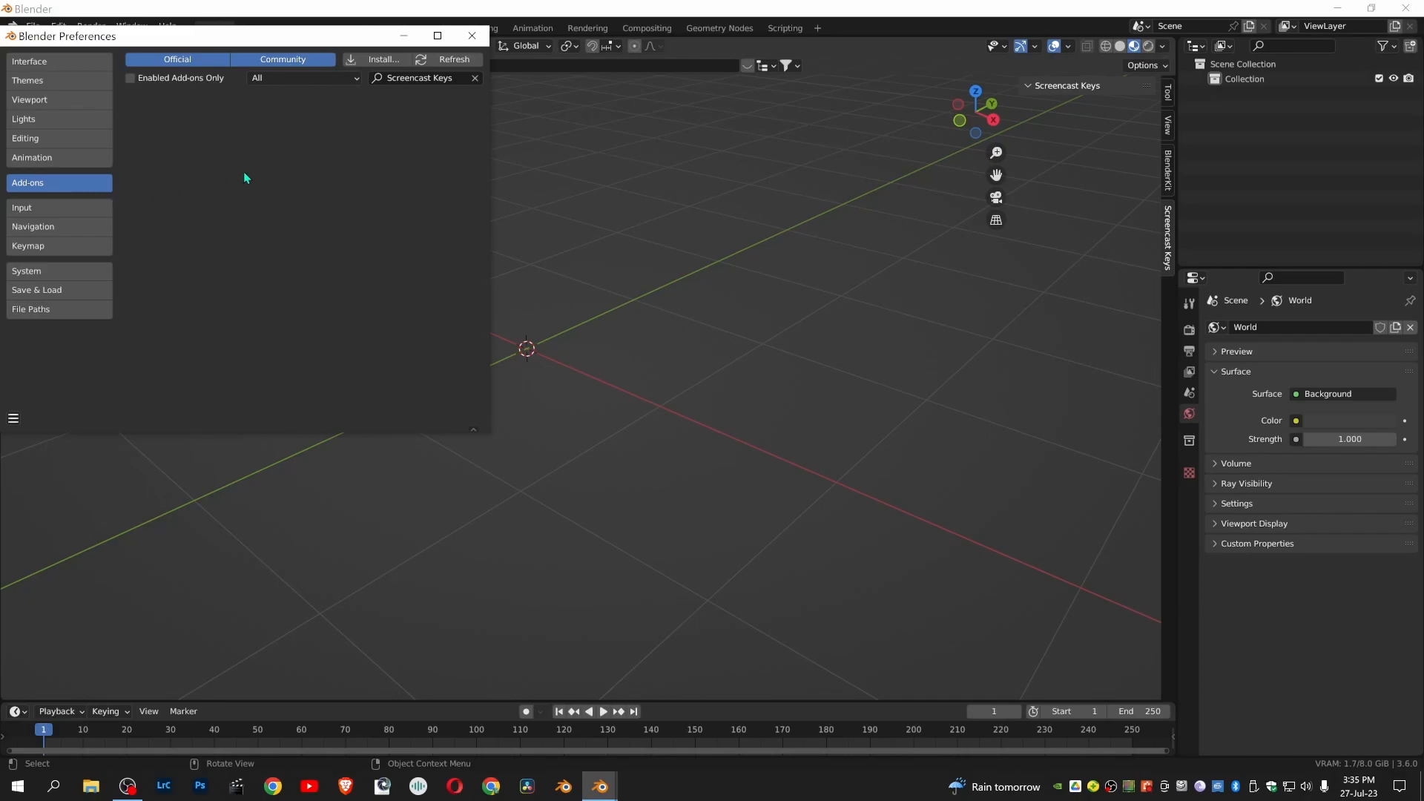
mouse_move(346, 88)
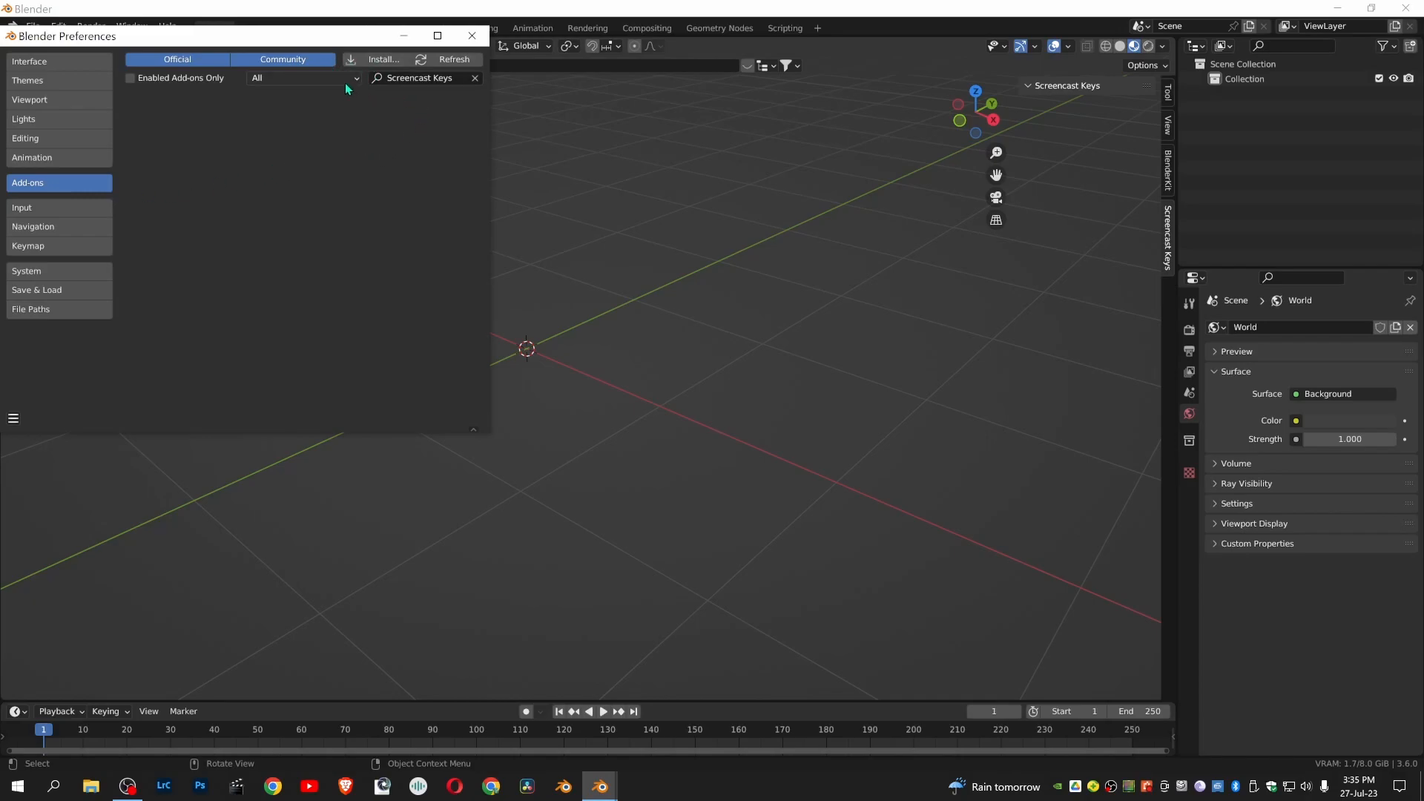
mouse_move(379, 59)
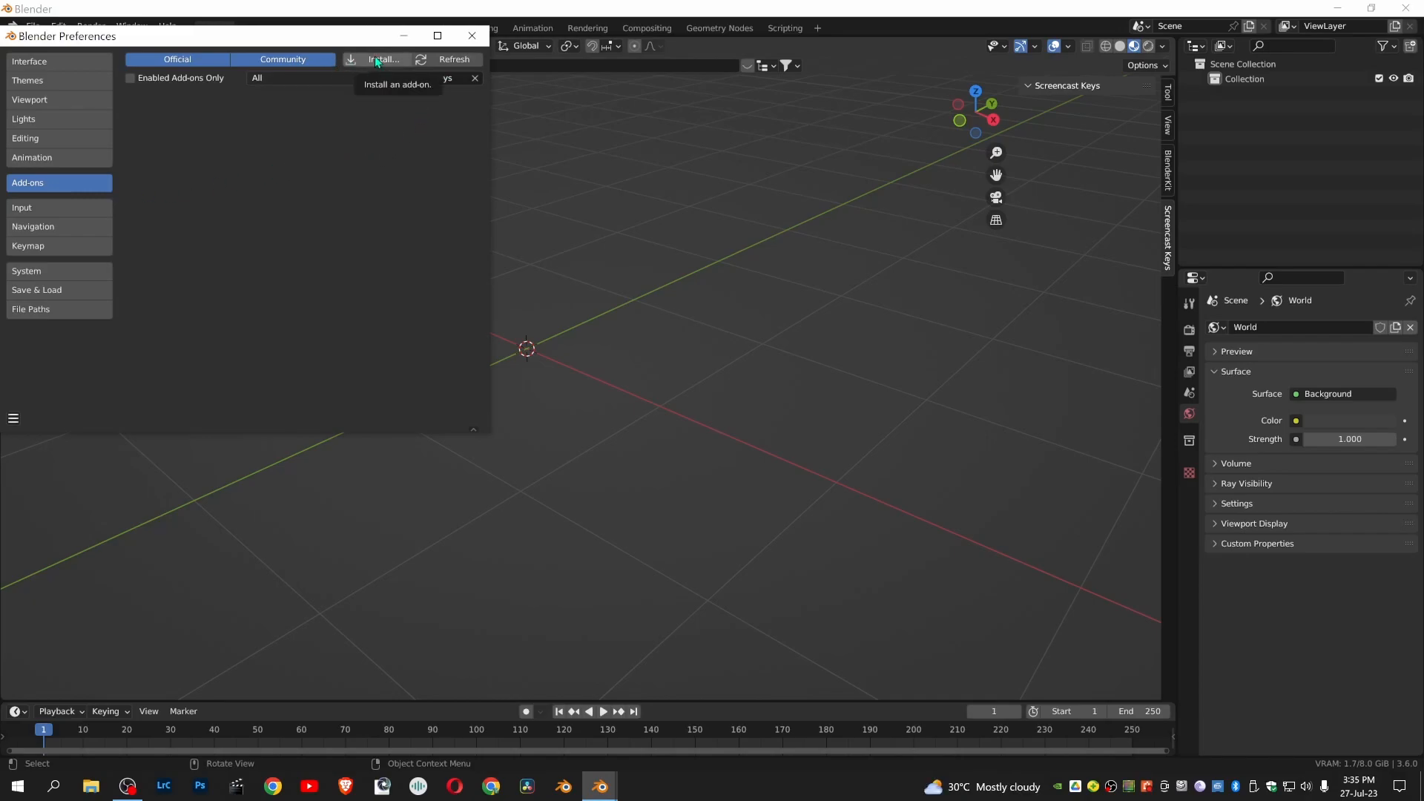
Install screencast_keys.zip from the Desktop so Screencast Keys appears in the Add-ons list
click(382, 59)
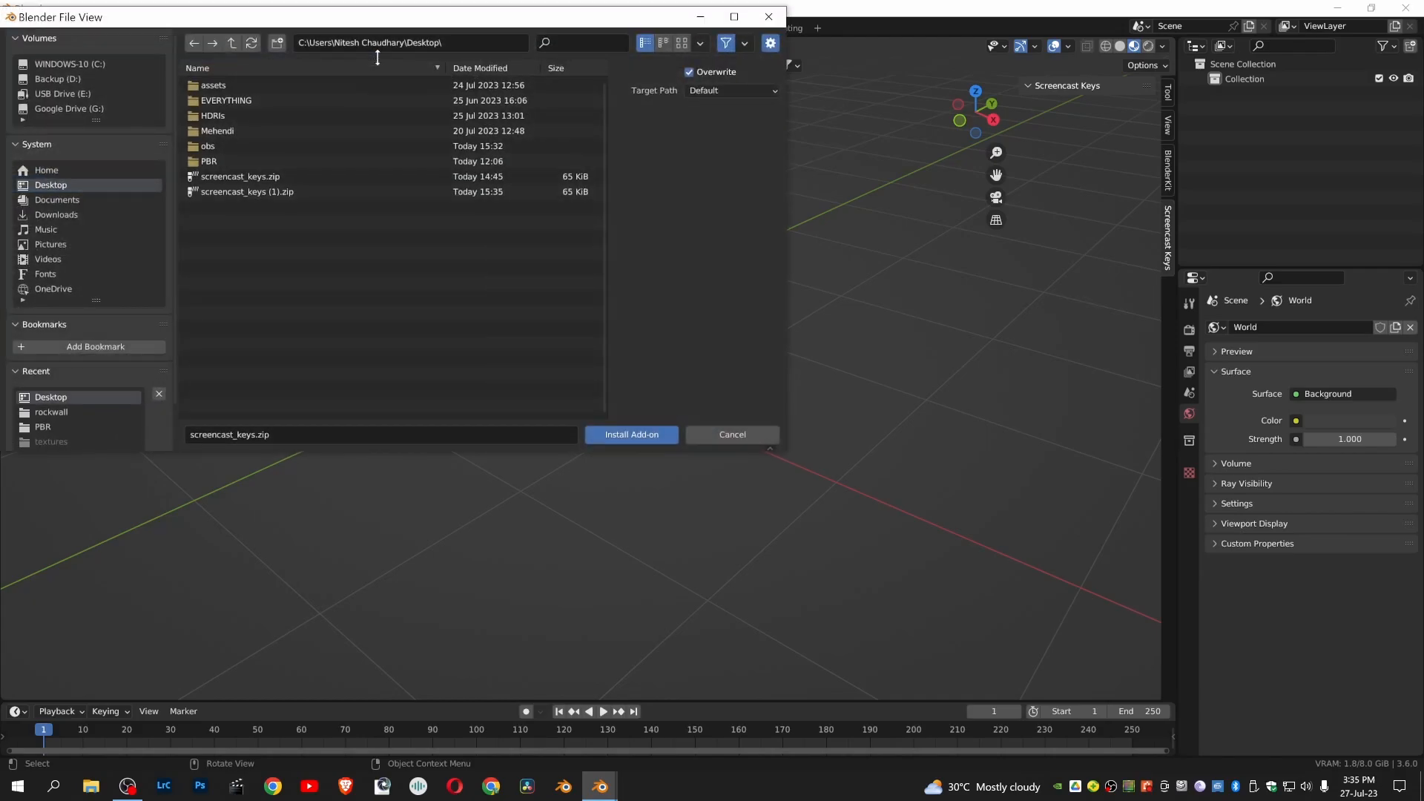
click(241, 177)
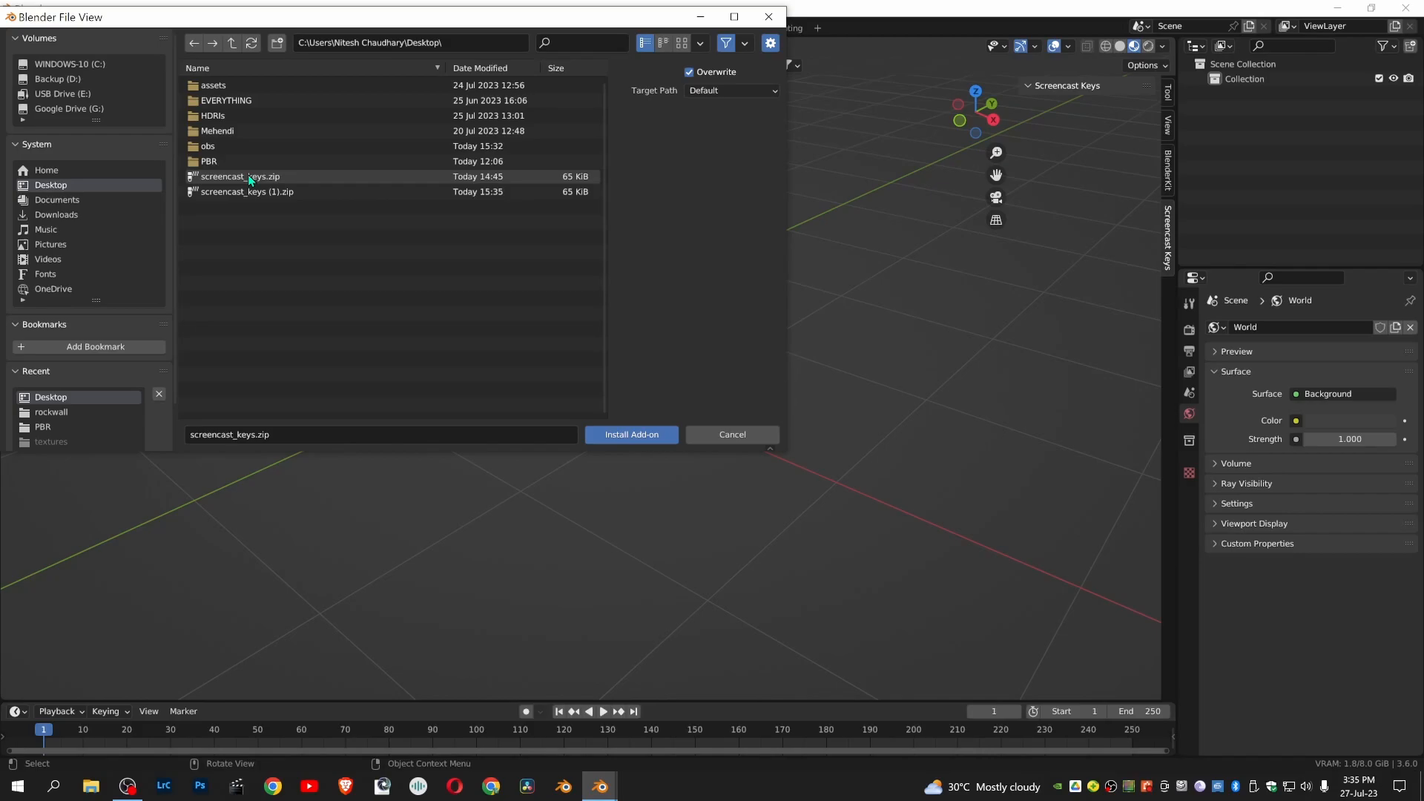
click(241, 177)
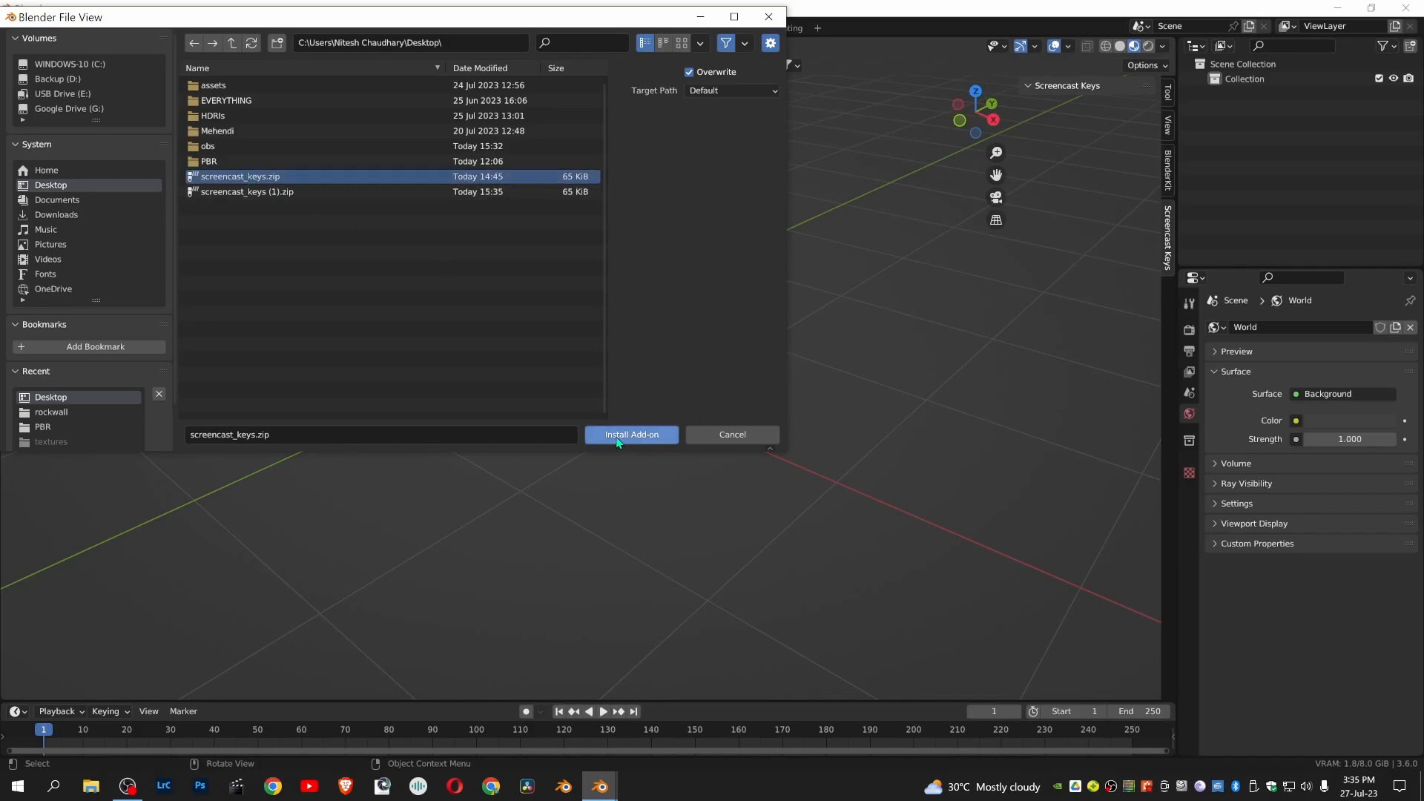
mouse_move(632, 435)
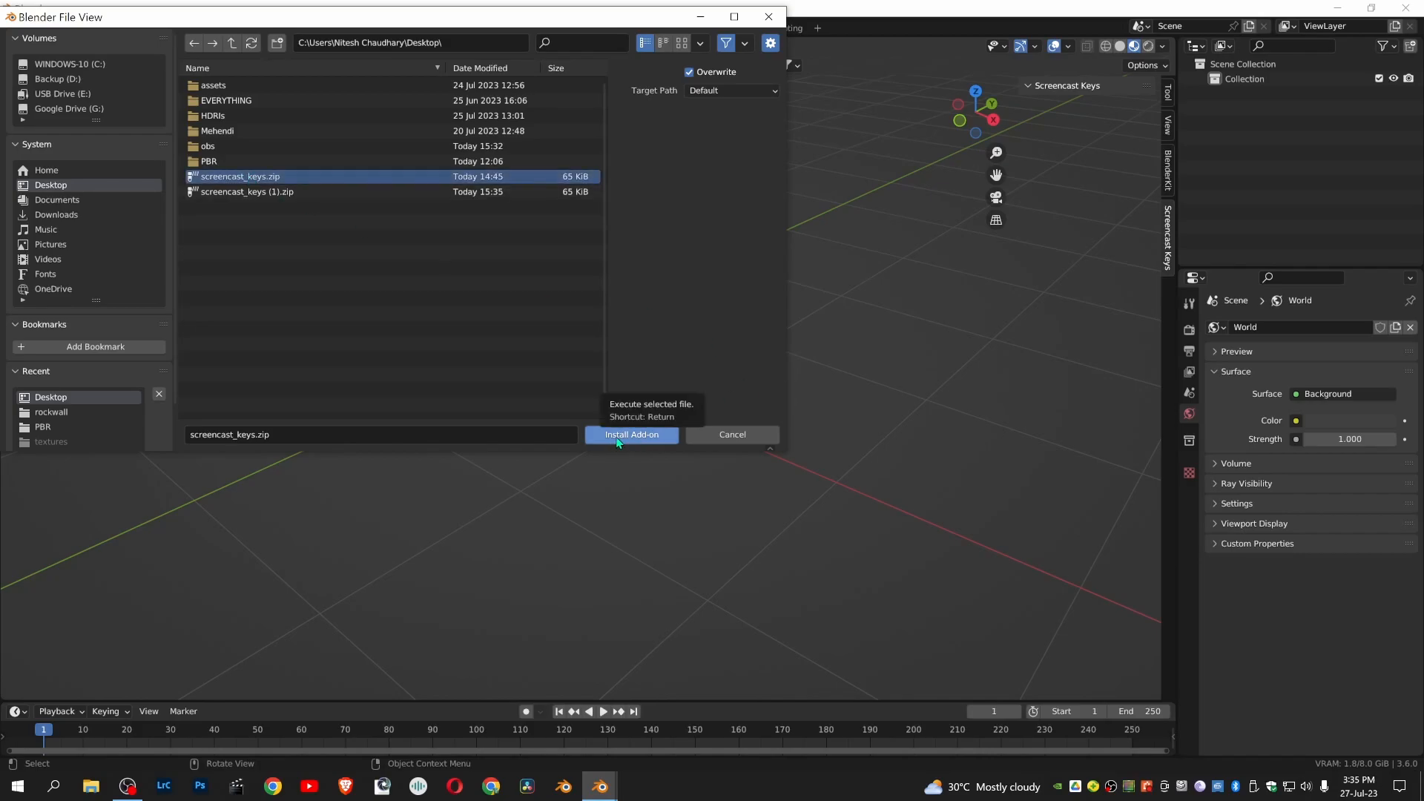
click(630, 435)
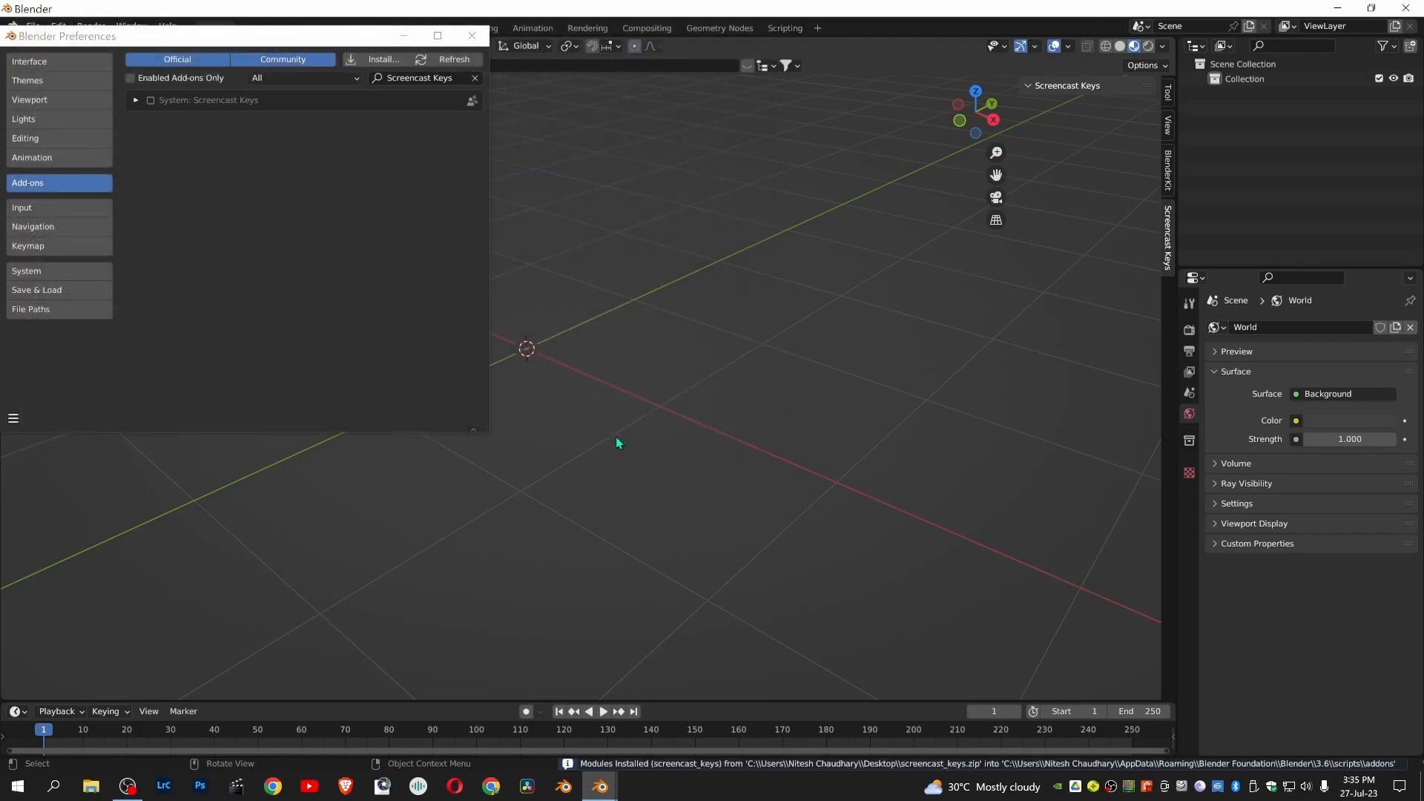
mouse_move(170, 107)
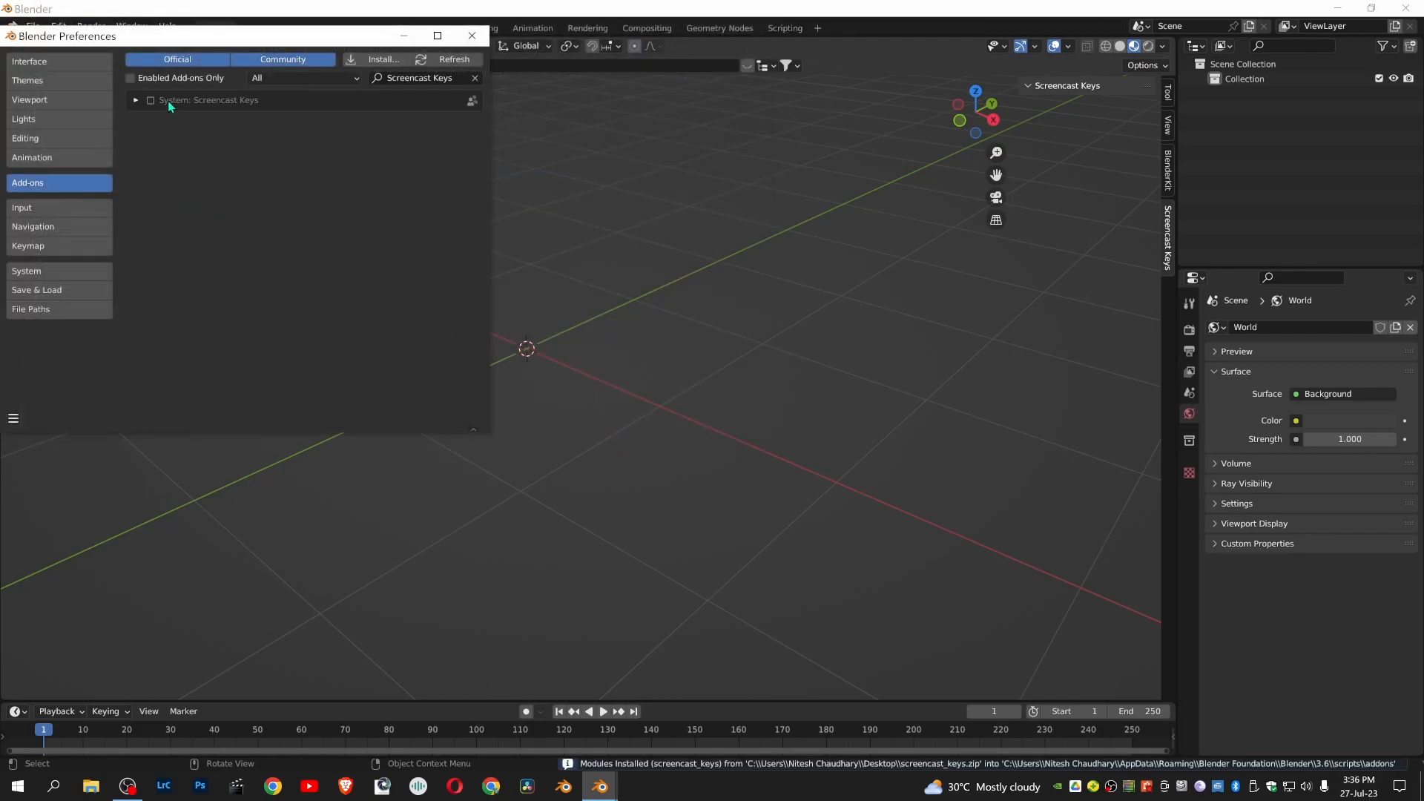
mouse_move(193, 112)
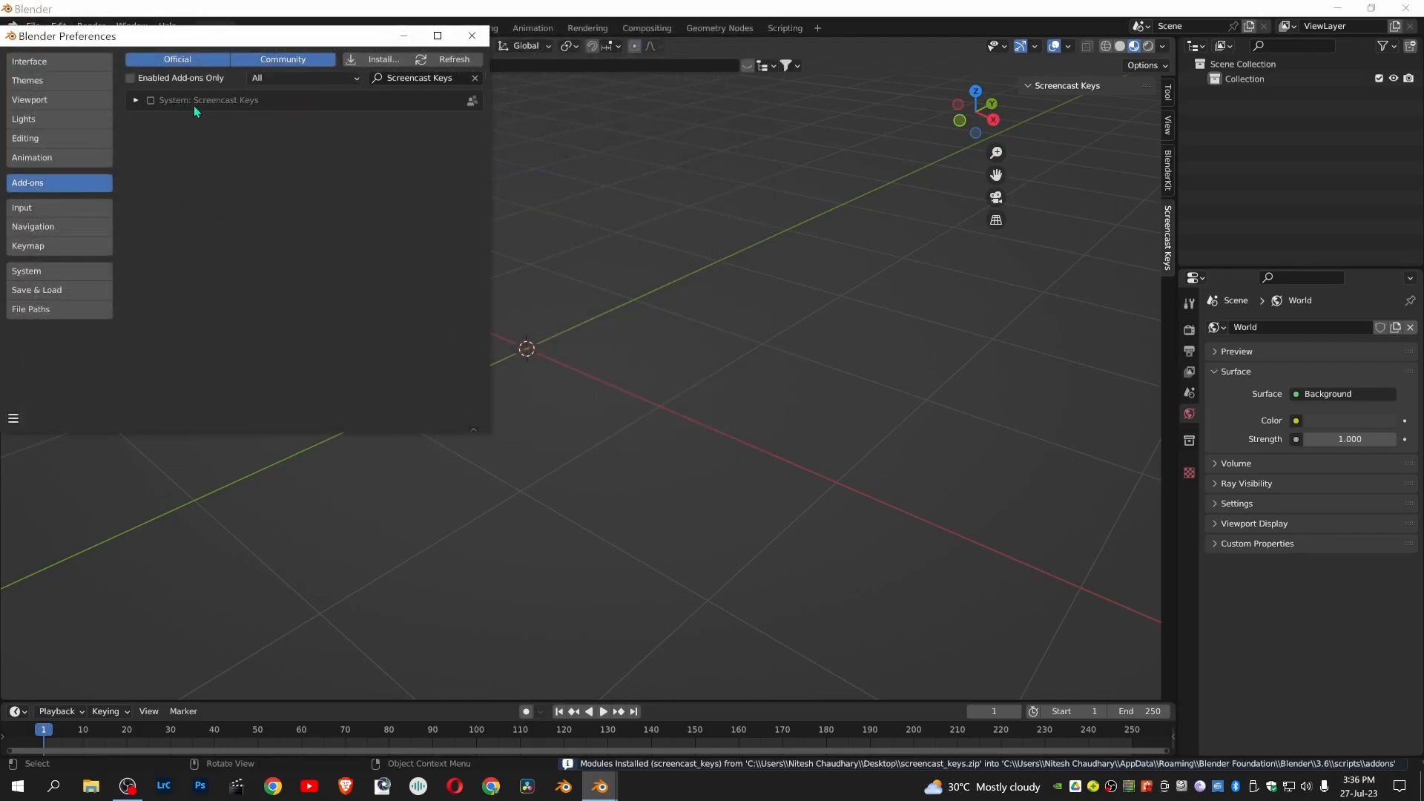
mouse_move(150, 111)
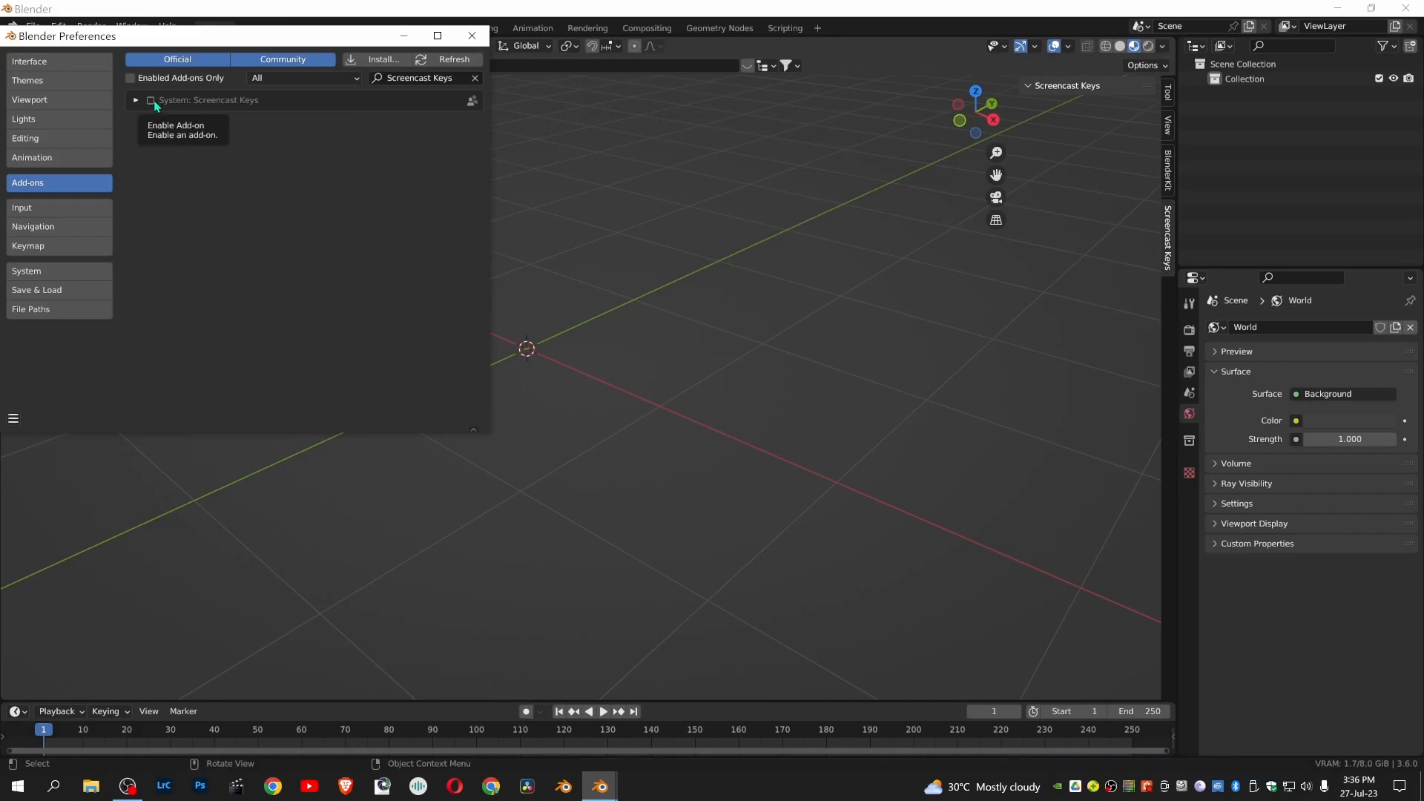
Enable the System: Screencast Keys add-on and reveal the preferences save options menu
click(150, 99)
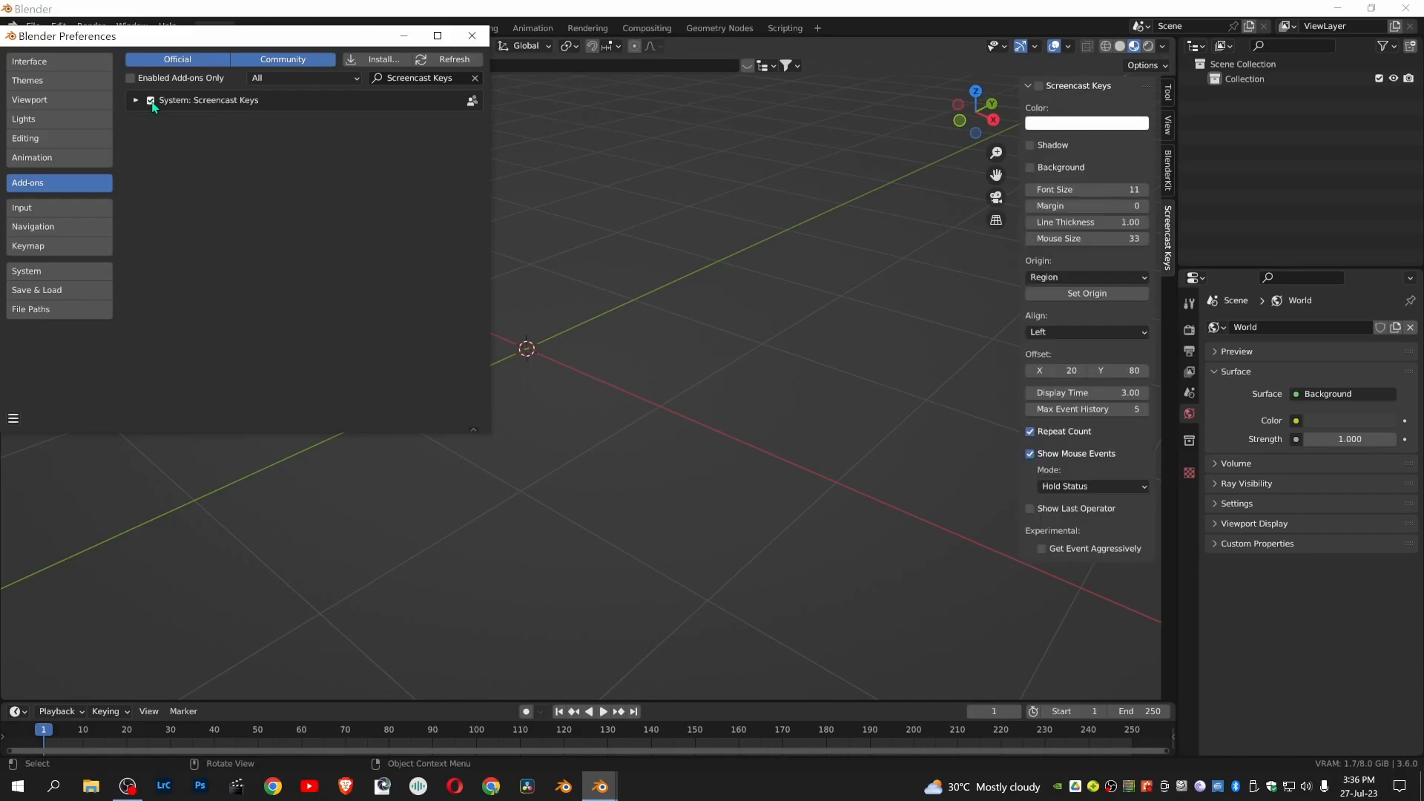
mouse_move(1019, 347)
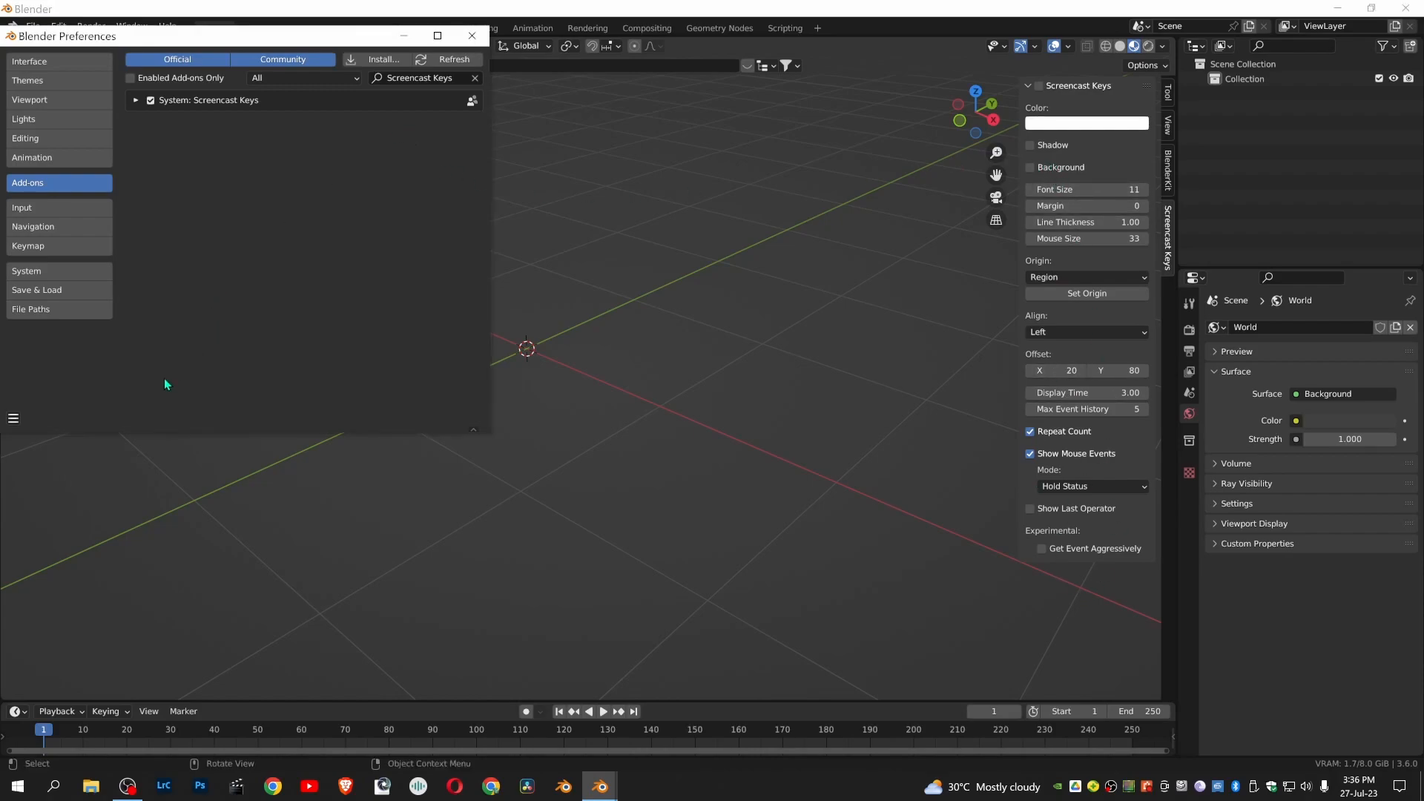
click(13, 418)
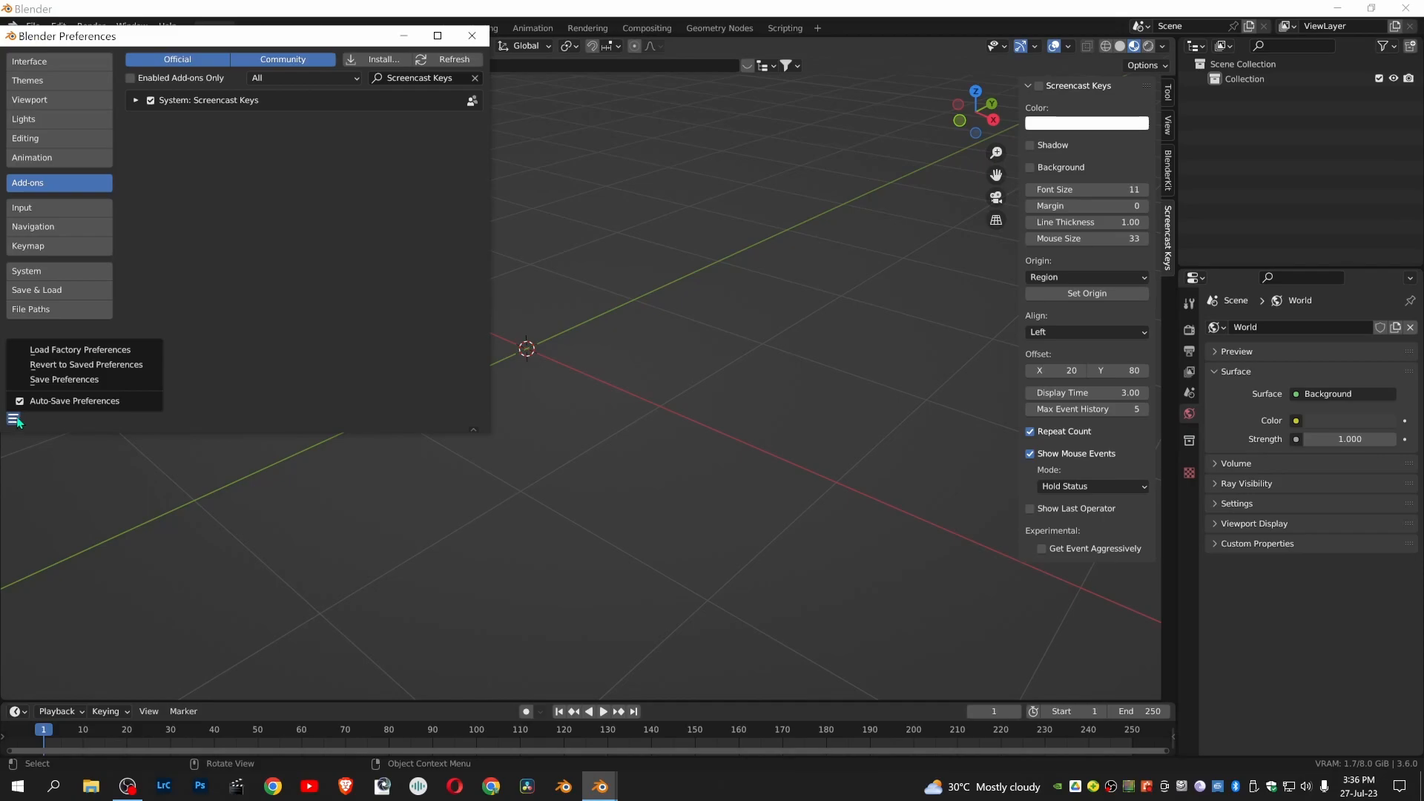